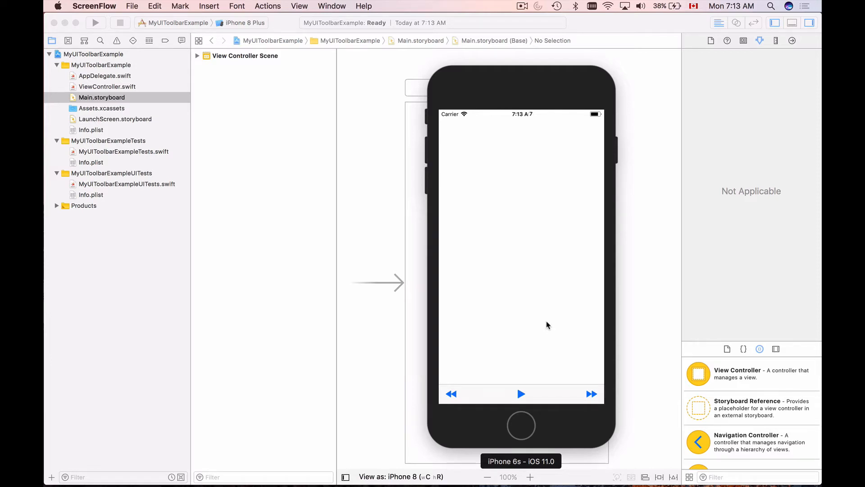
mouse_move(433, 403)
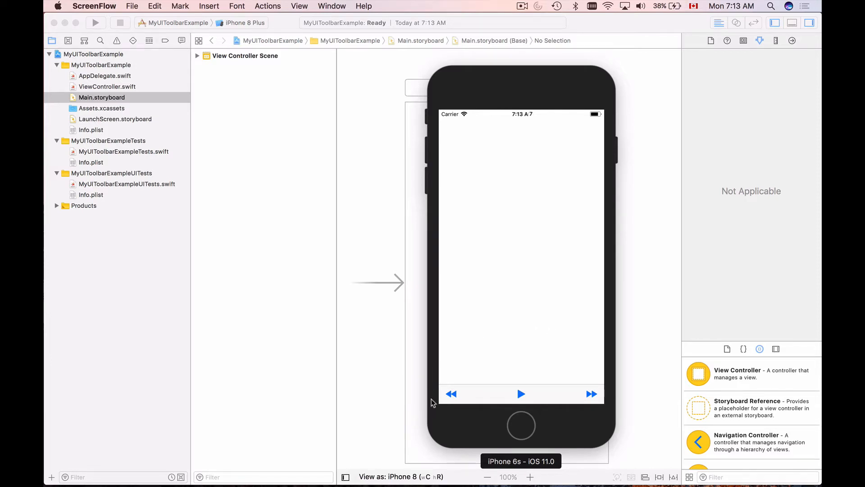
mouse_move(560, 405)
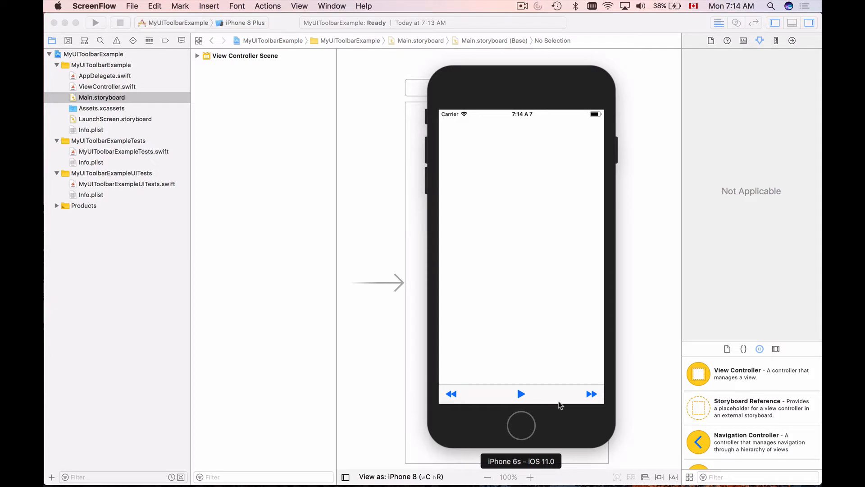
mouse_move(469, 413)
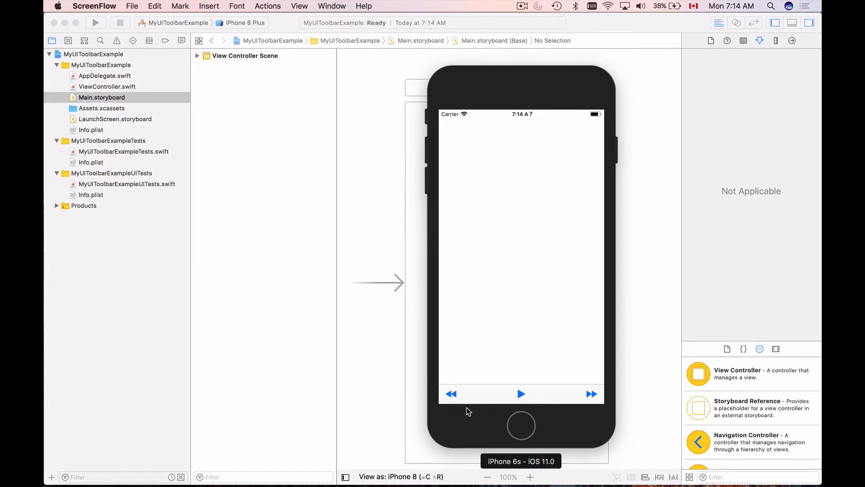
mouse_move(506, 407)
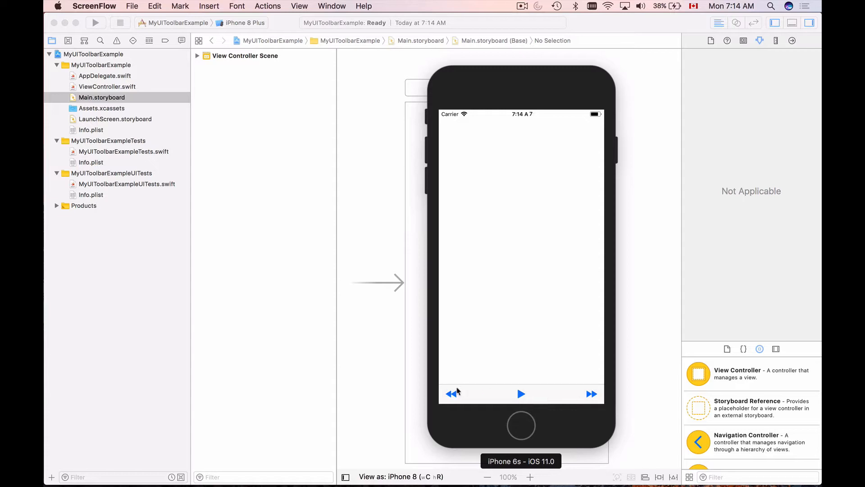
mouse_move(505, 399)
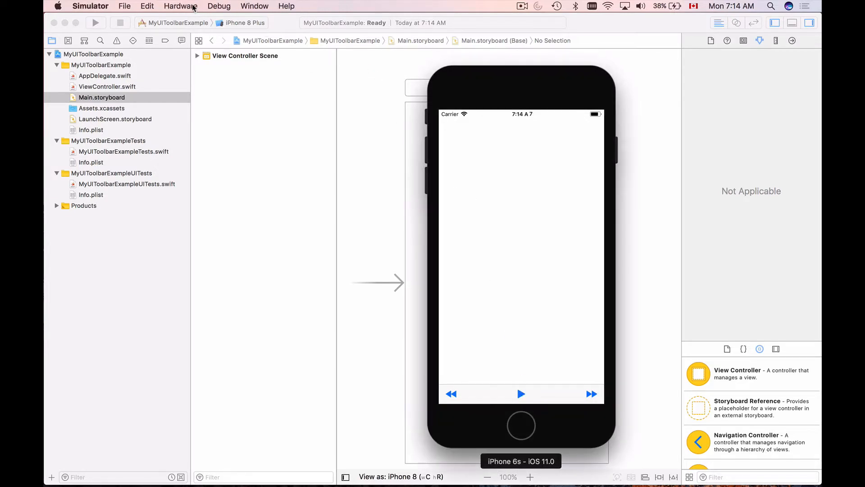
Rotate the simulated iPhone to landscape via Hardware > Rotate Left.
click(181, 6)
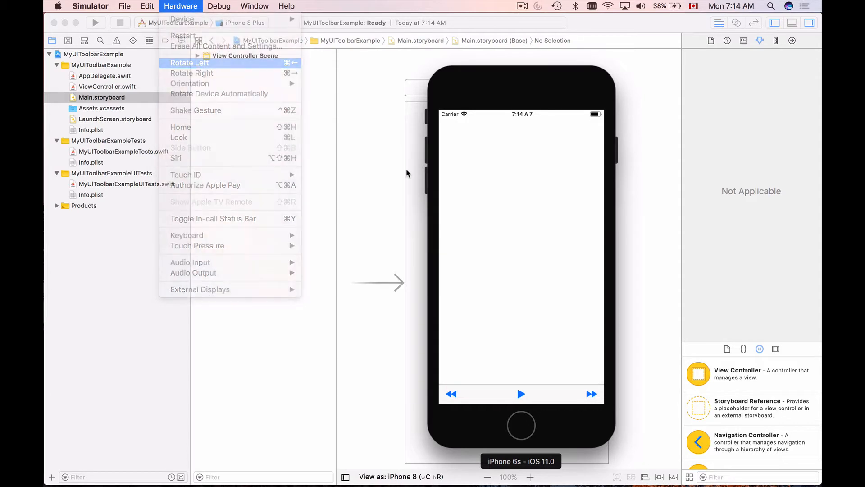
click(189, 63)
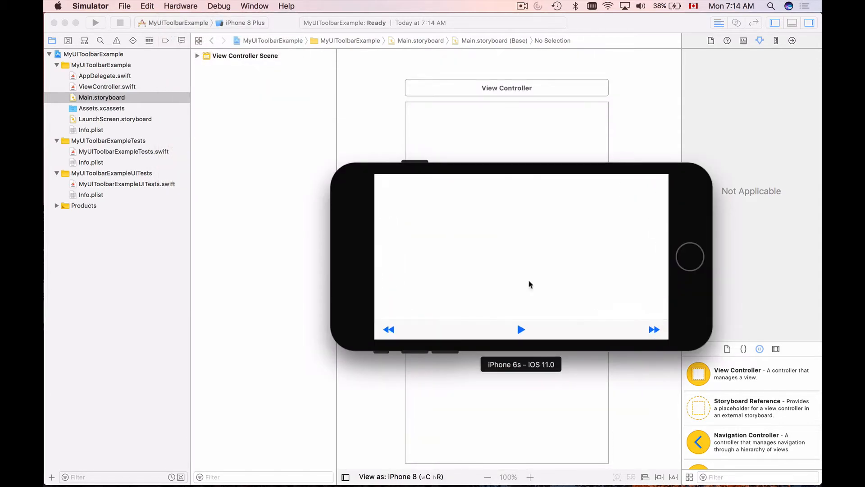
mouse_move(460, 324)
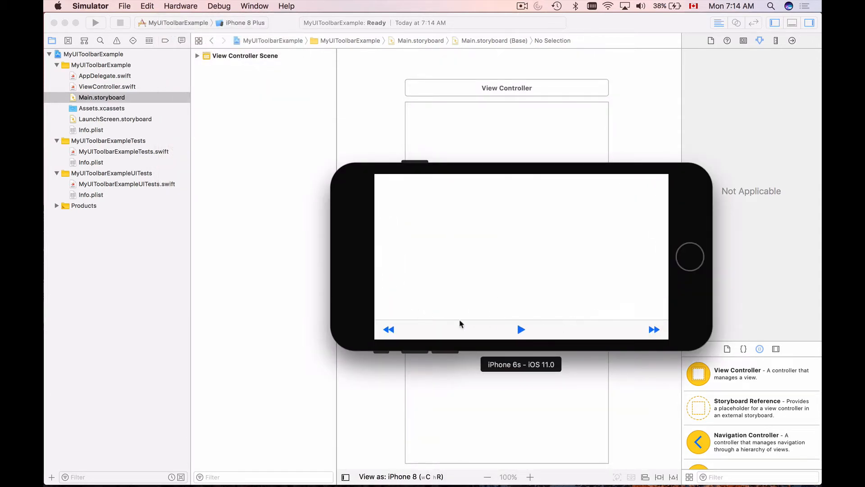
mouse_move(646, 339)
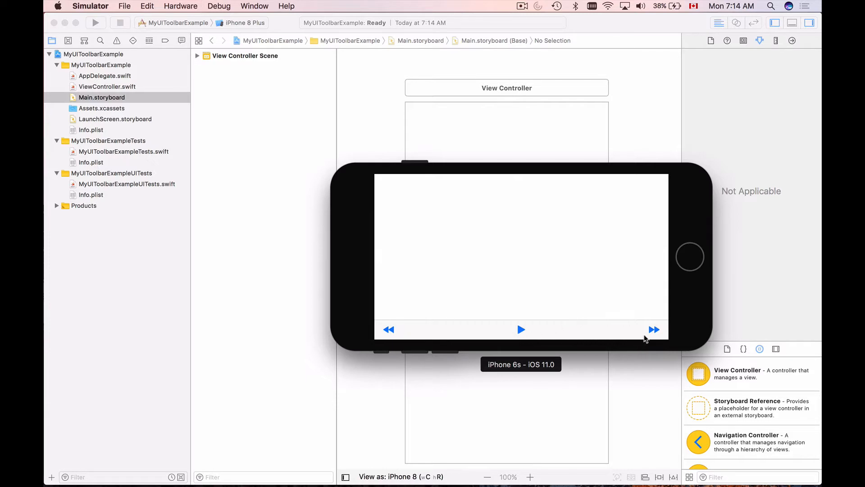
mouse_move(193, 8)
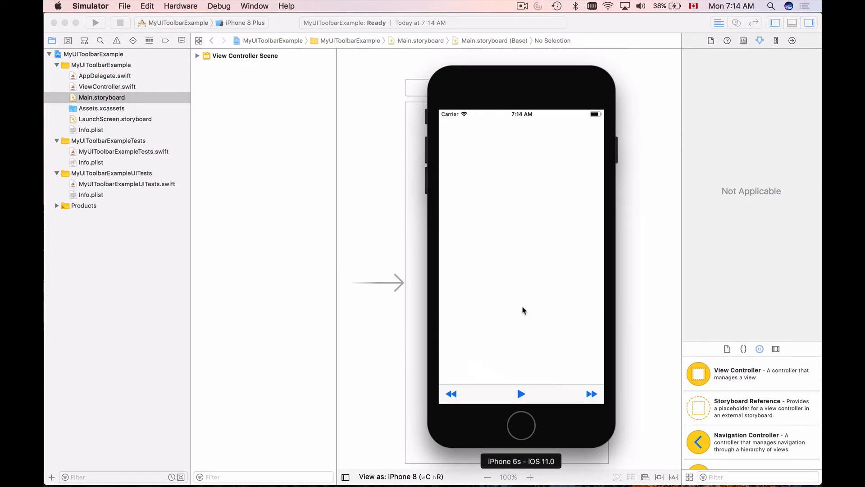
mouse_move(514, 353)
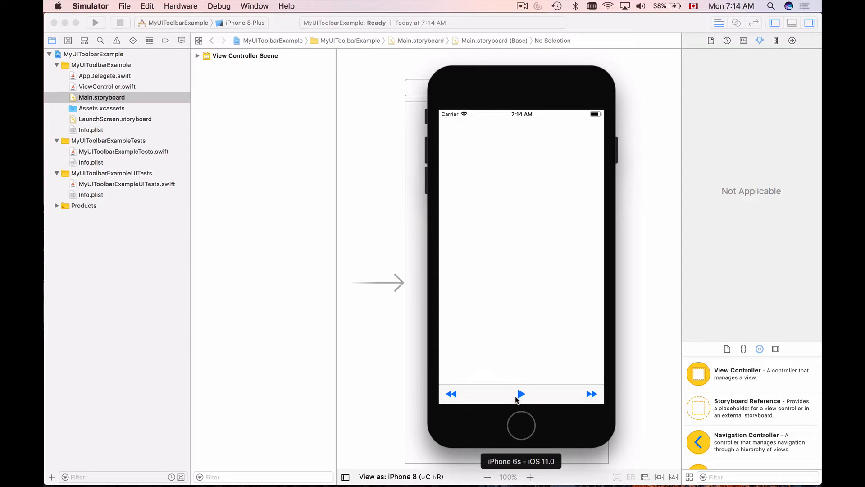
Tap Play, Rewind, Play and Fast Forward so the label reports Playing, Rewinding and Fast forwarding.
click(519, 393)
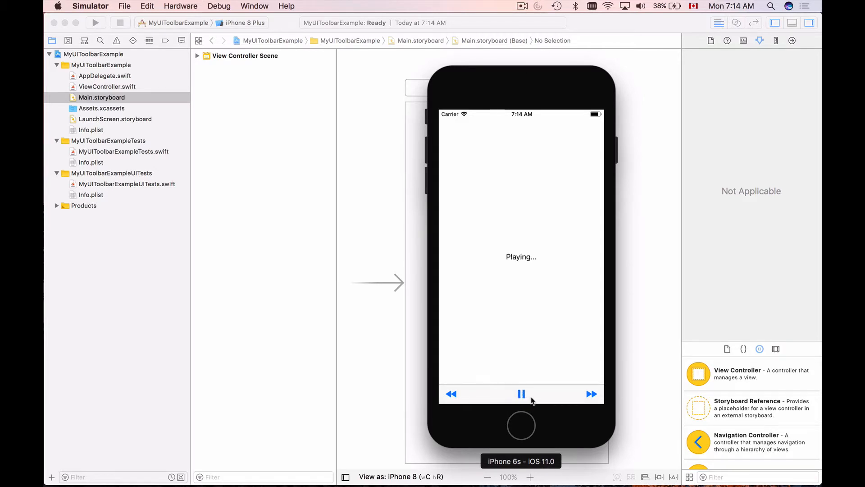
mouse_move(513, 252)
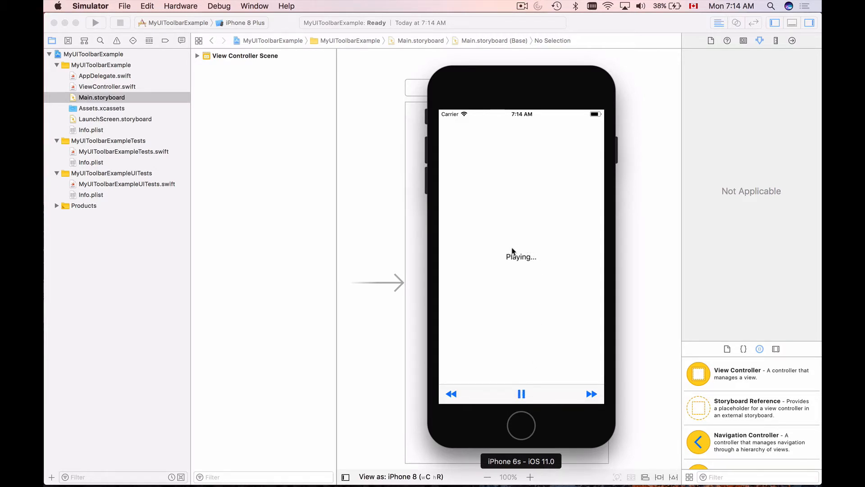
mouse_move(523, 270)
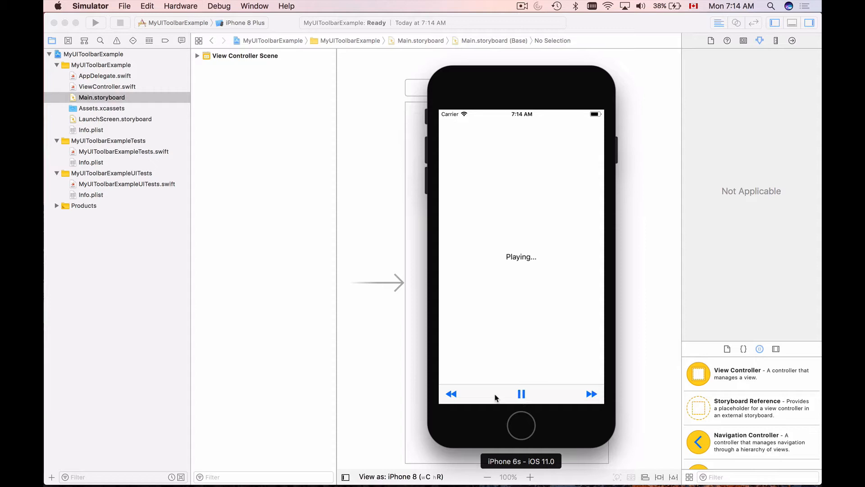
click(450, 393)
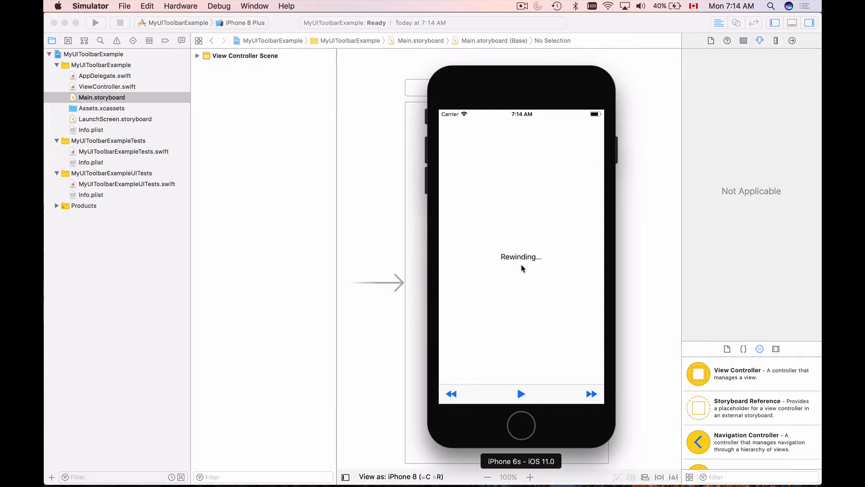
mouse_move(519, 375)
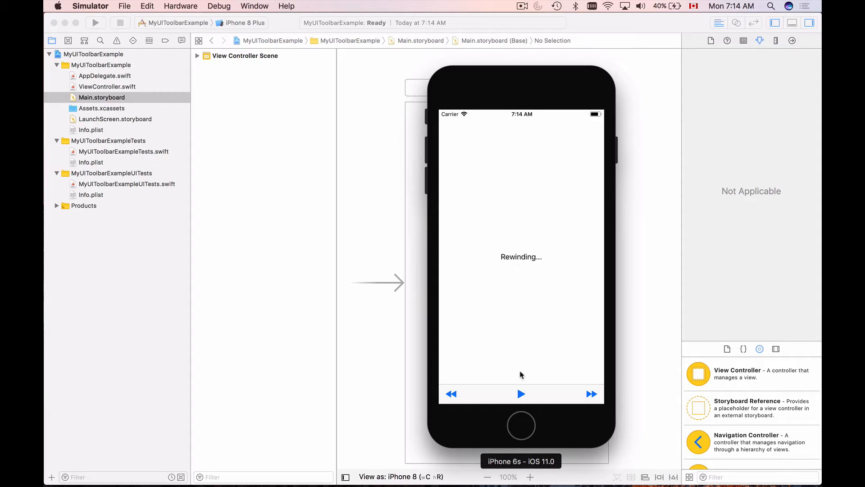
mouse_move(522, 395)
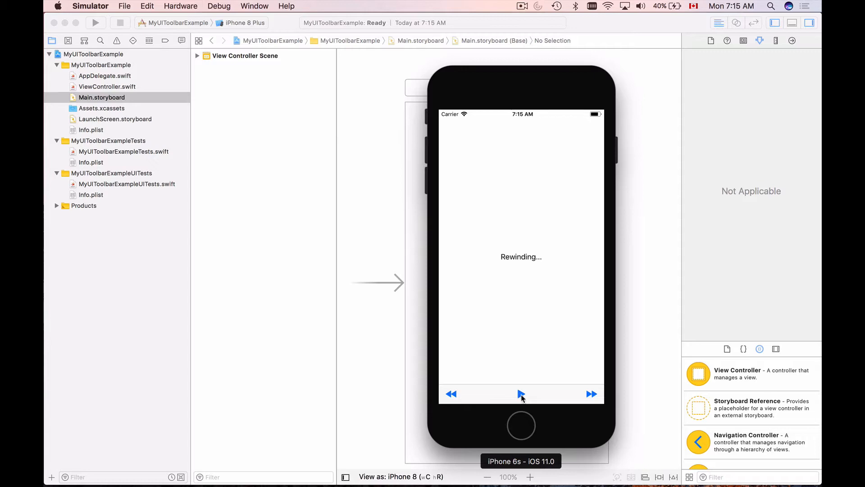
click(591, 394)
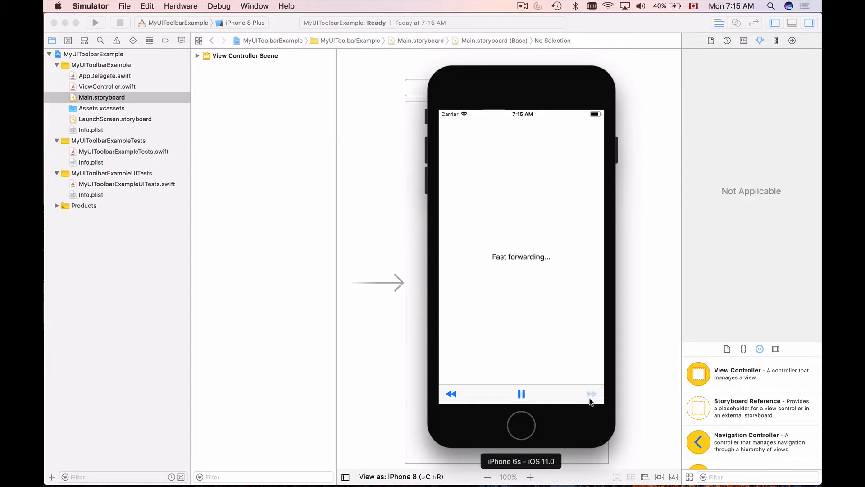
click(590, 393)
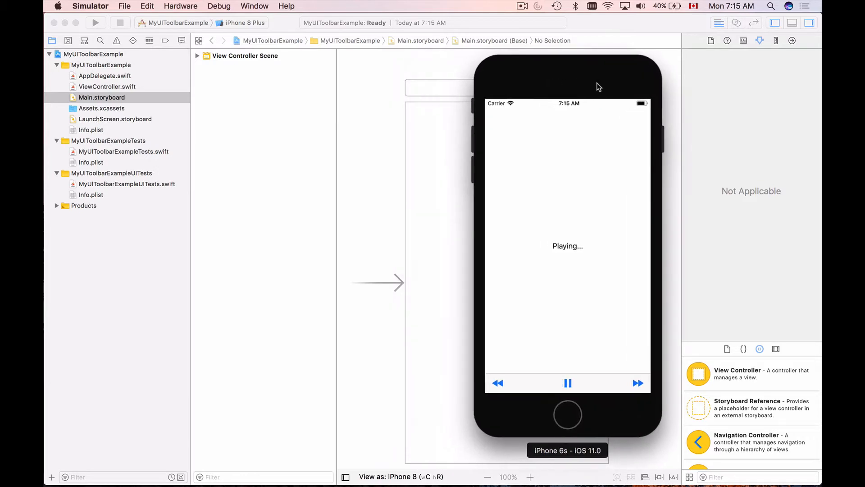
mouse_move(534, 341)
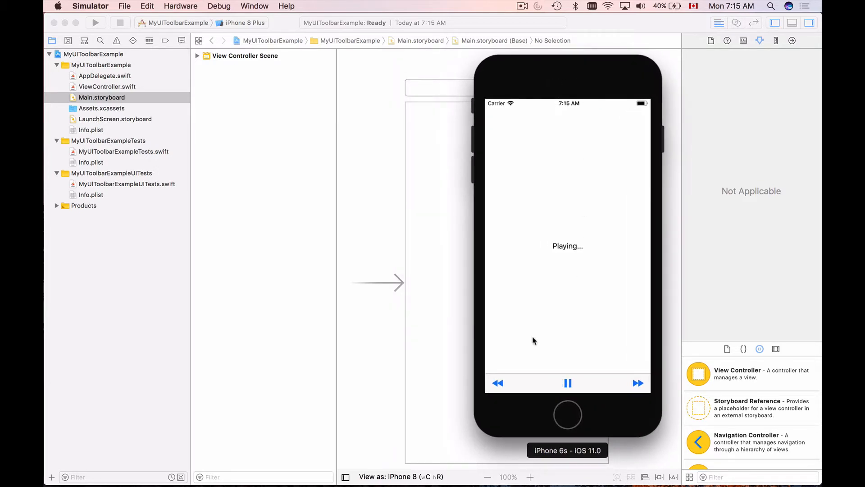
mouse_move(571, 304)
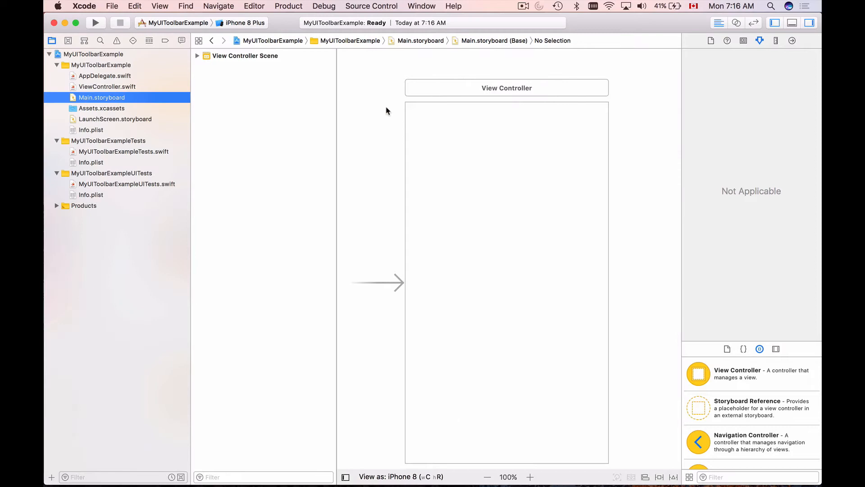
mouse_move(480, 145)
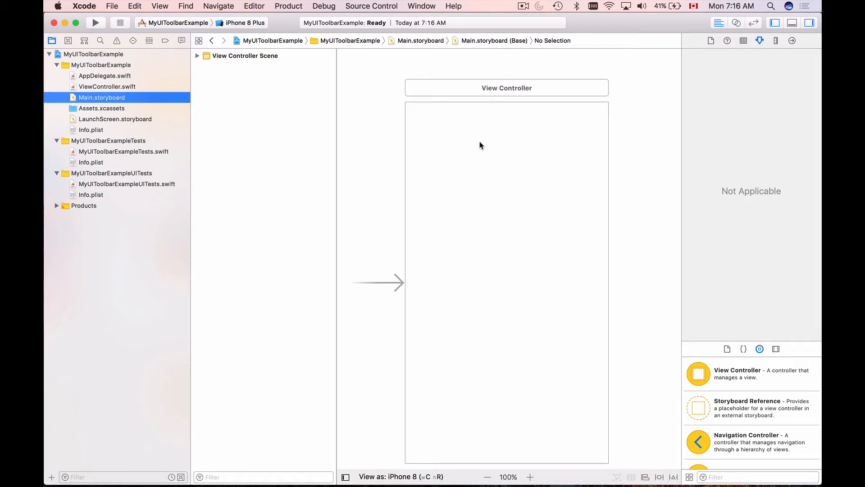
mouse_move(139, 104)
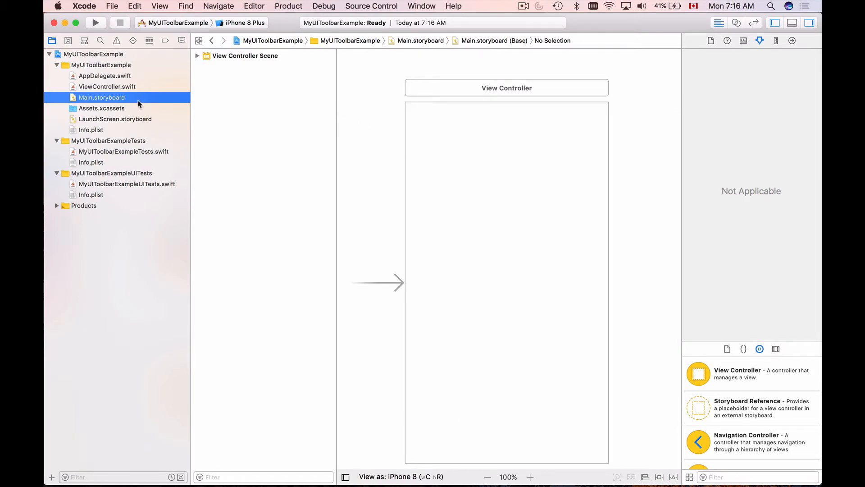
View ViewController.swift briefly, then return to Main.storyboard's empty View Controller scene.
click(106, 87)
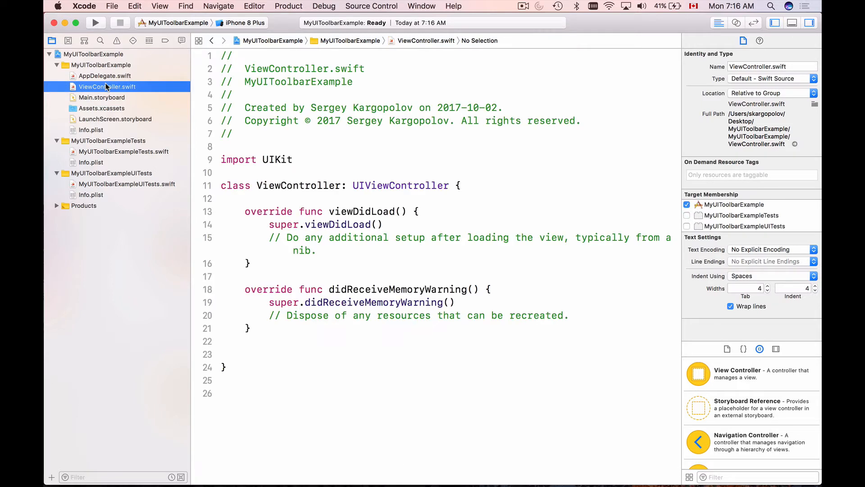
mouse_move(109, 101)
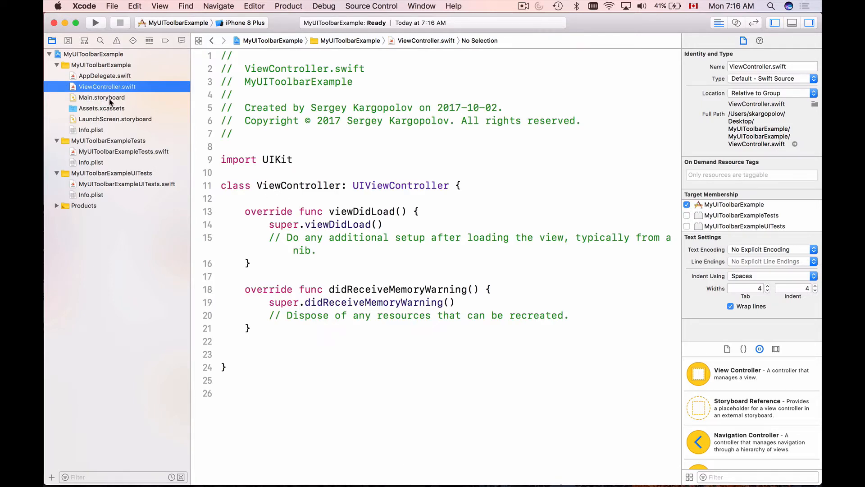
click(101, 97)
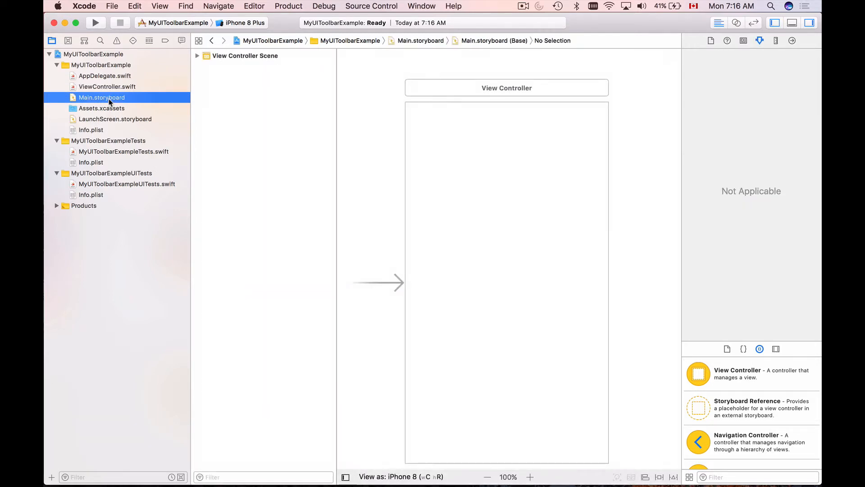
mouse_move(764, 117)
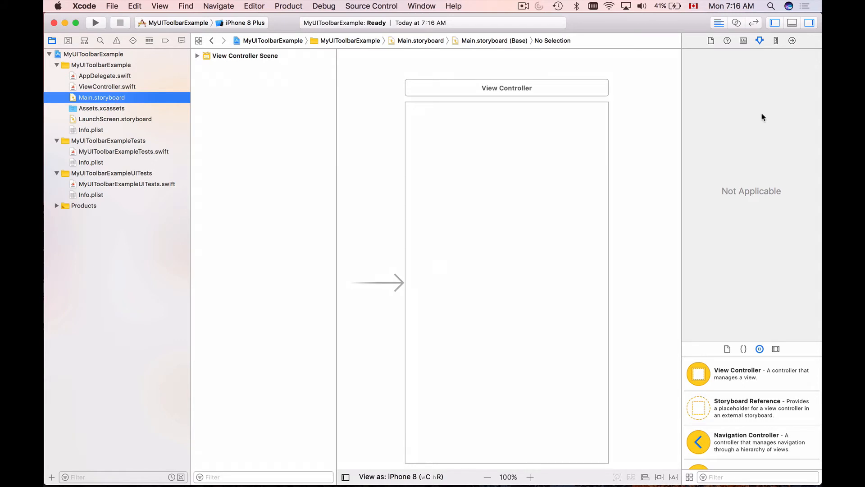
mouse_move(812, 28)
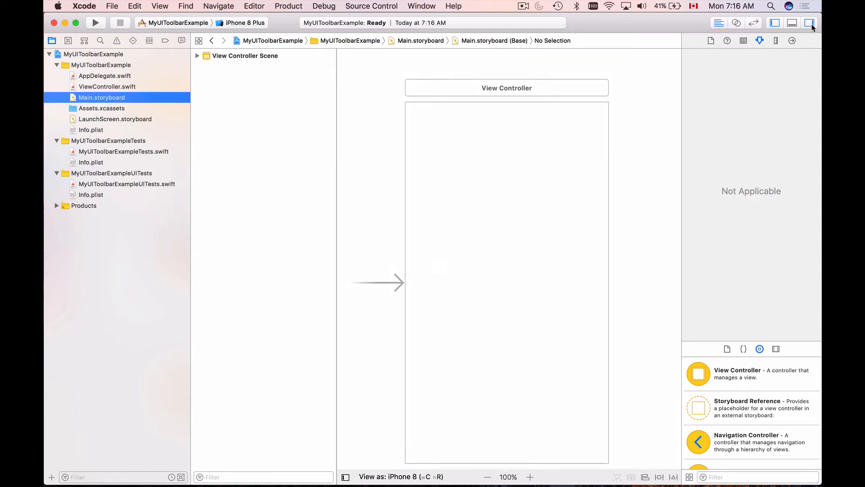
click(809, 22)
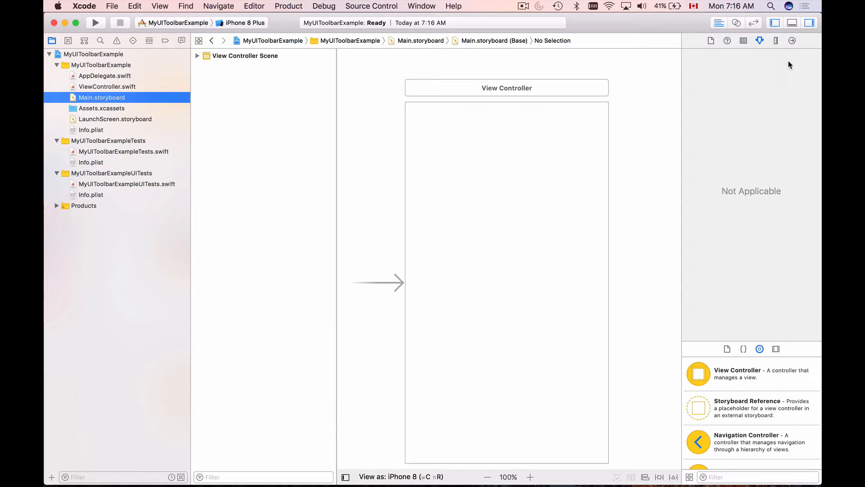
mouse_move(541, 263)
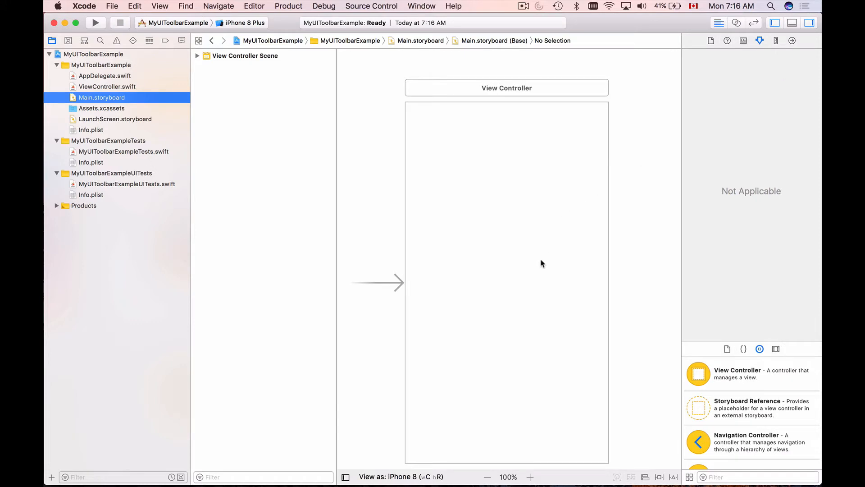
mouse_move(678, 379)
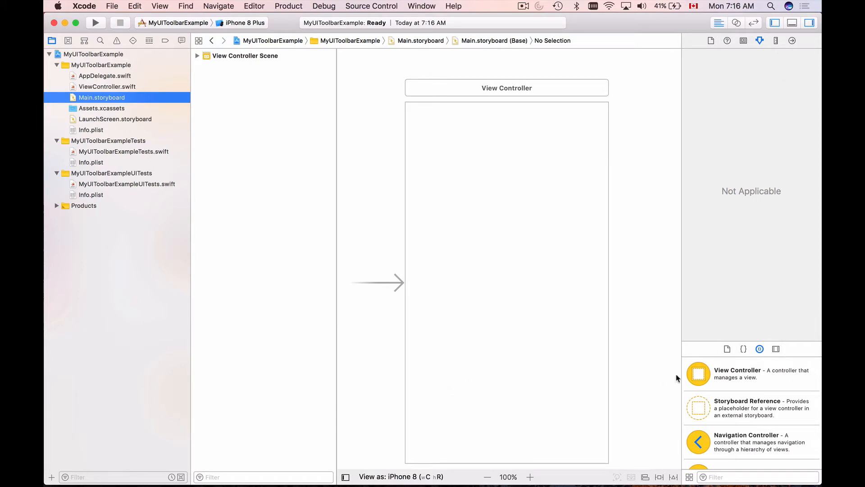
mouse_move(750, 377)
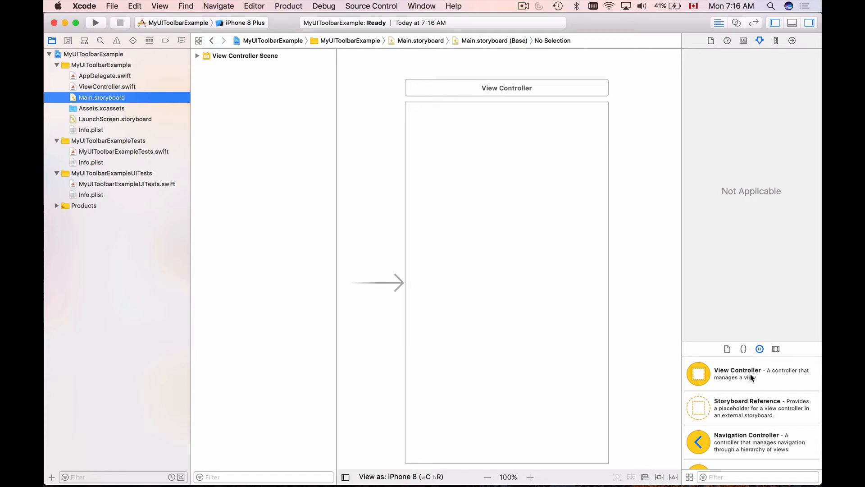
mouse_move(727, 352)
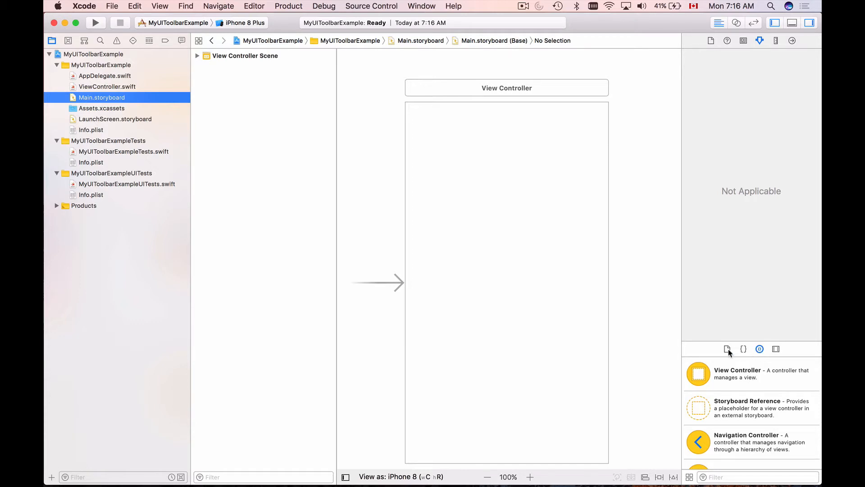
mouse_move(760, 349)
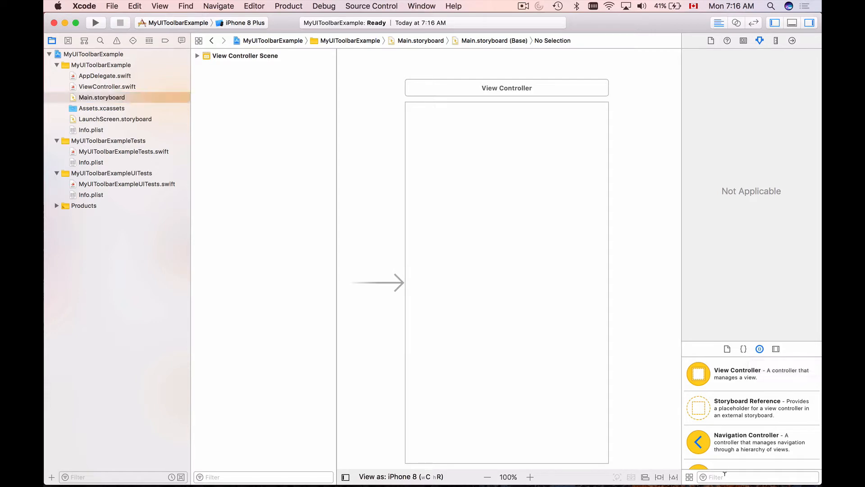
Filter the Object Library for 'Uitool' and drop a Toolbar at the bottom of the view.
text(Uitool)
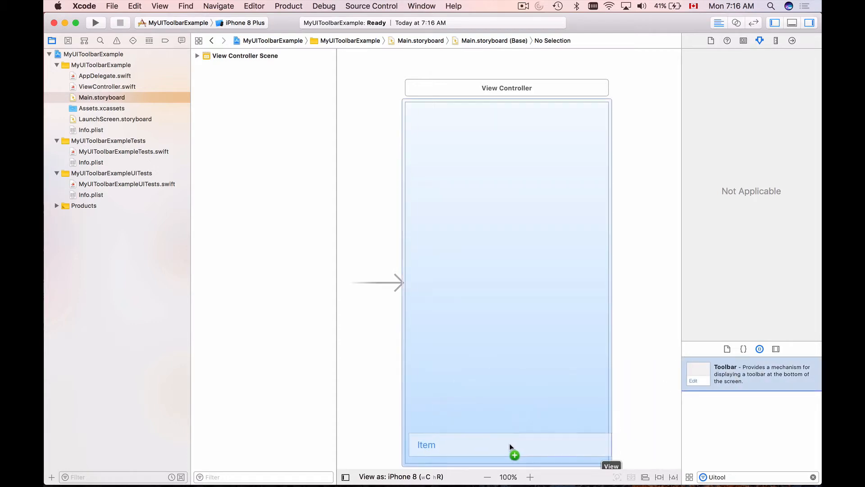
click(507, 451)
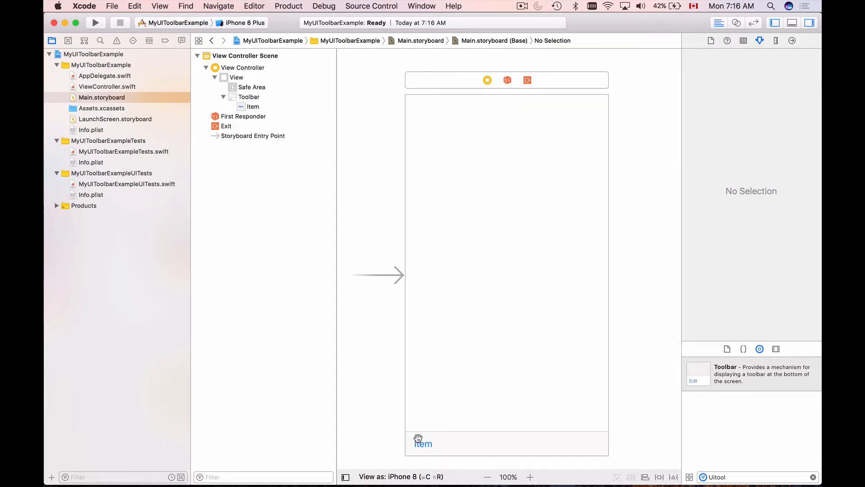
mouse_move(526, 438)
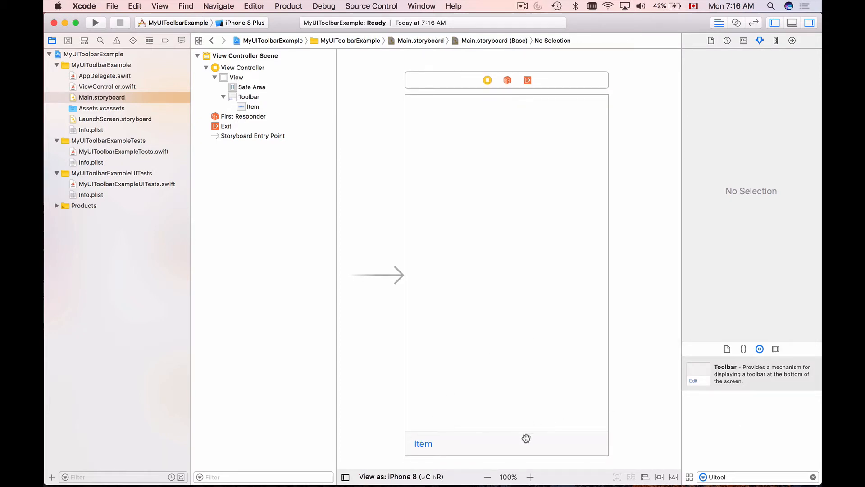
mouse_move(625, 440)
text(button)
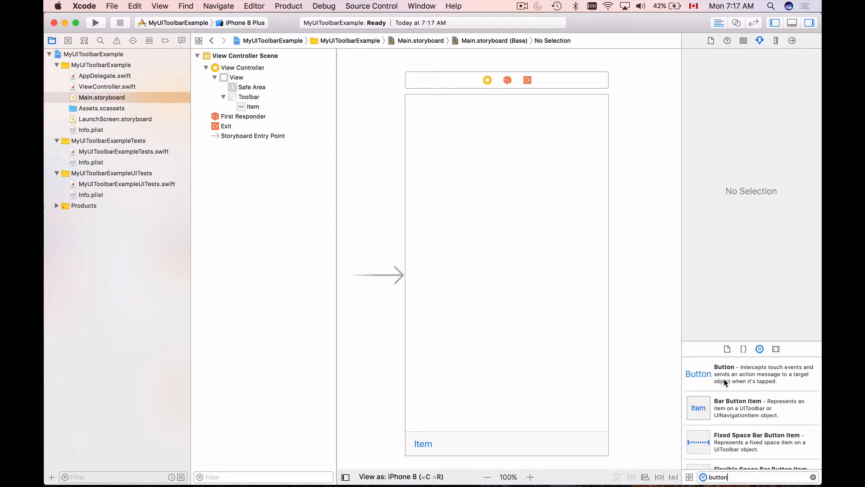
mouse_move(726, 405)
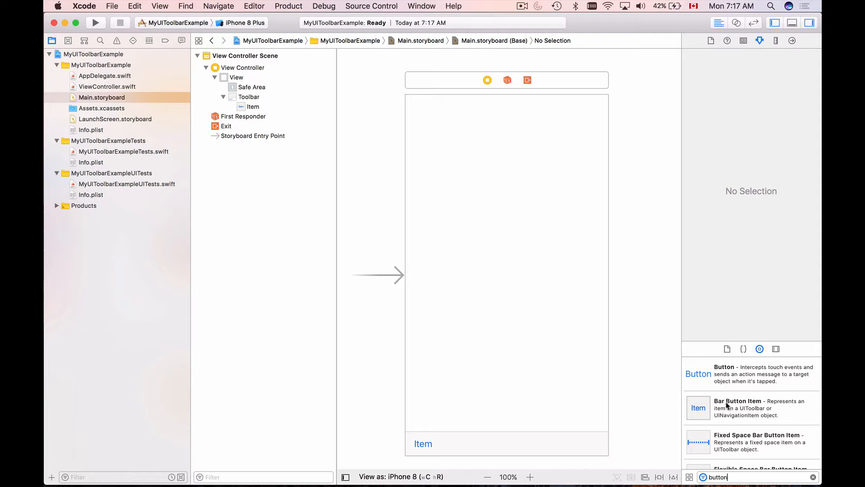
Drag a Bar Button Item into the toolbar as a second Item beside the first.
click(750, 407)
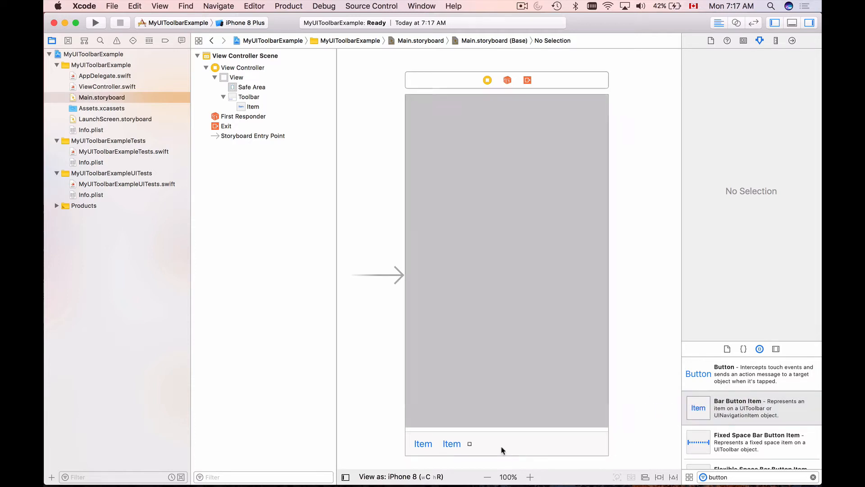
click(423, 444)
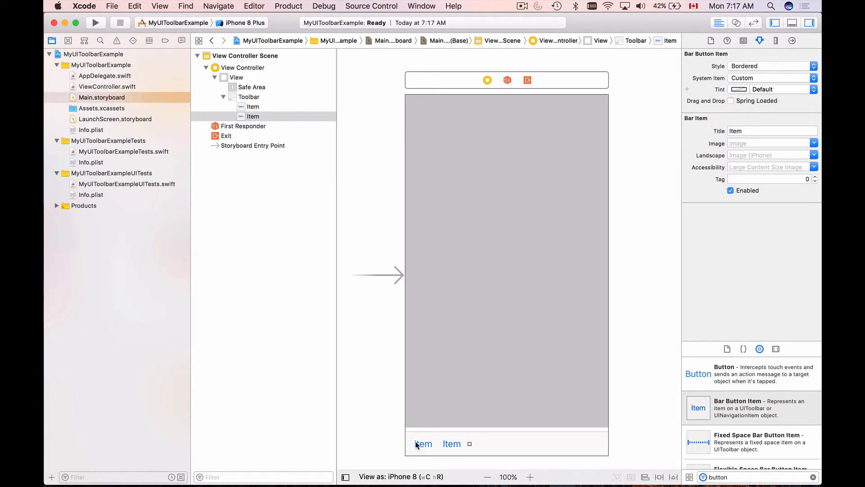
mouse_move(713, 407)
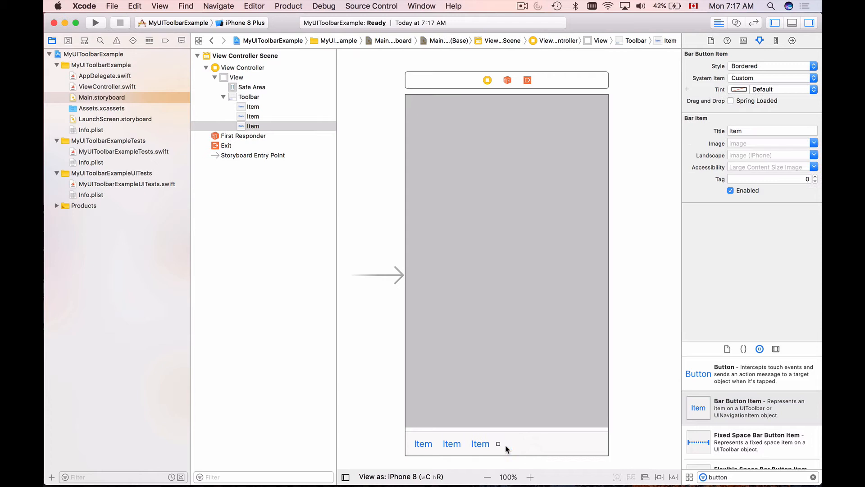
mouse_move(445, 448)
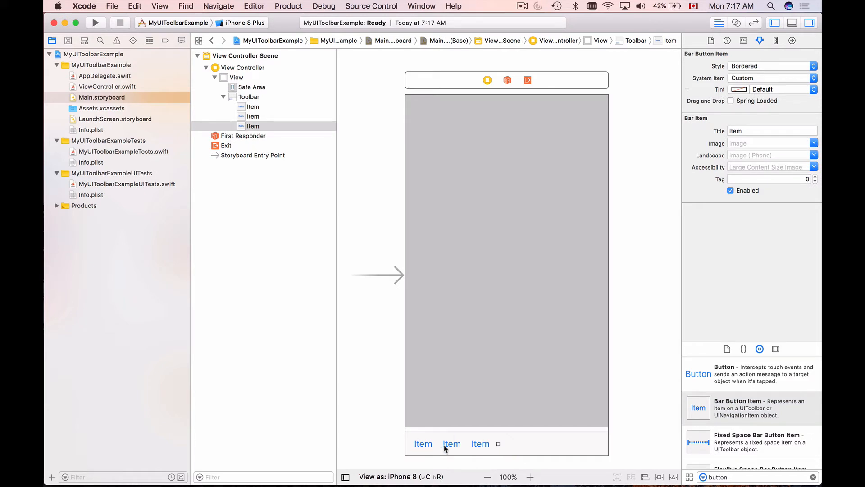
mouse_move(421, 452)
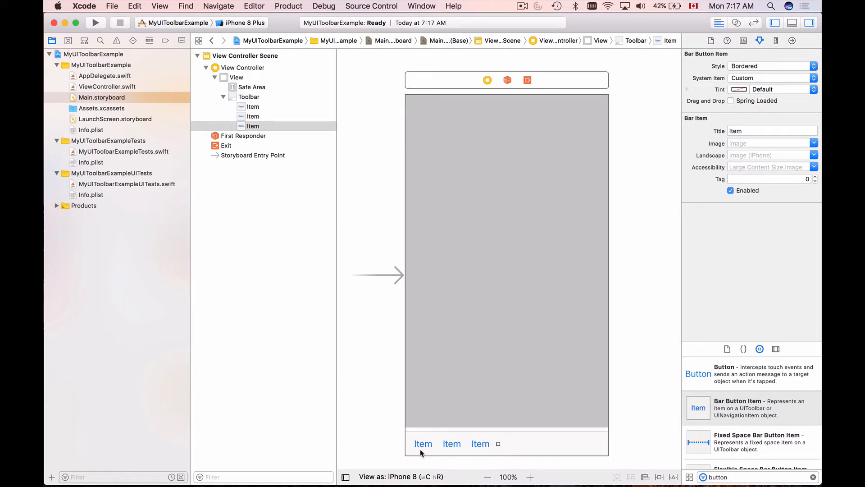
mouse_move(524, 442)
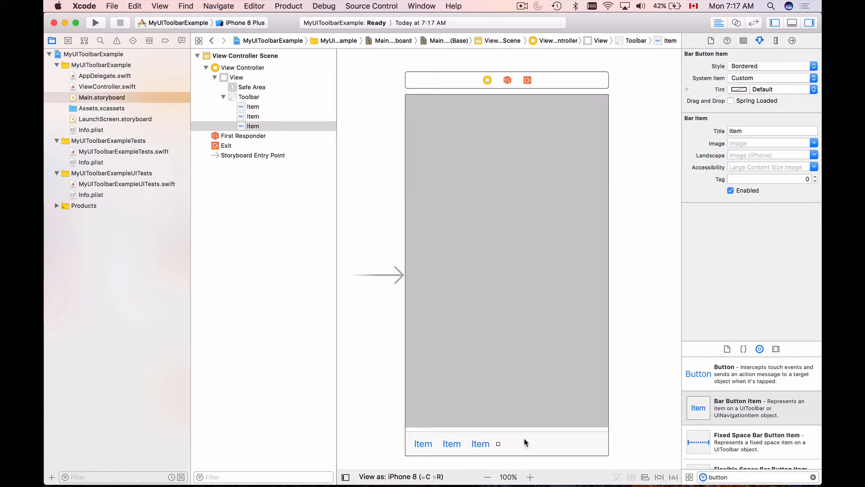
Insert Flexible Space items between the toolbar Items to spread them left, centre and right.
scroll(down, 3)
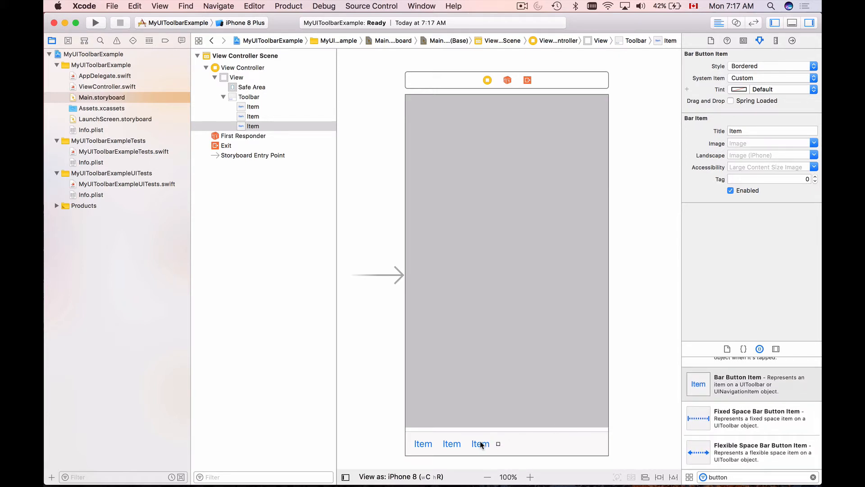
mouse_move(481, 448)
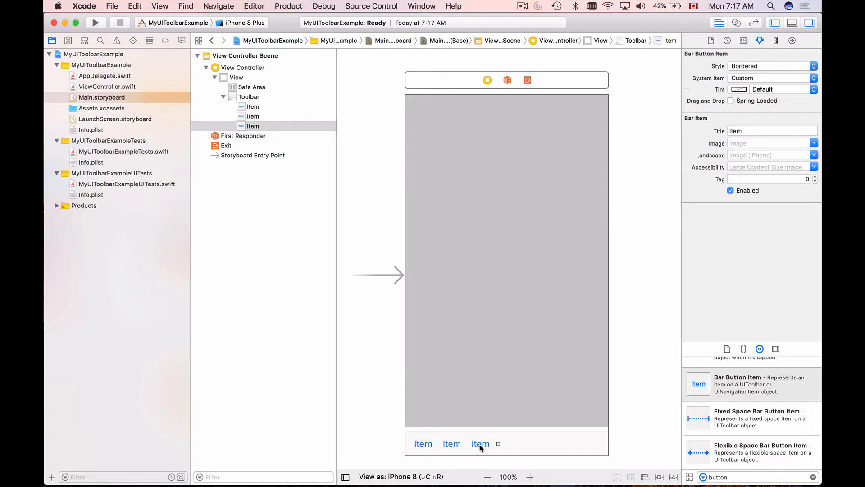
mouse_move(590, 448)
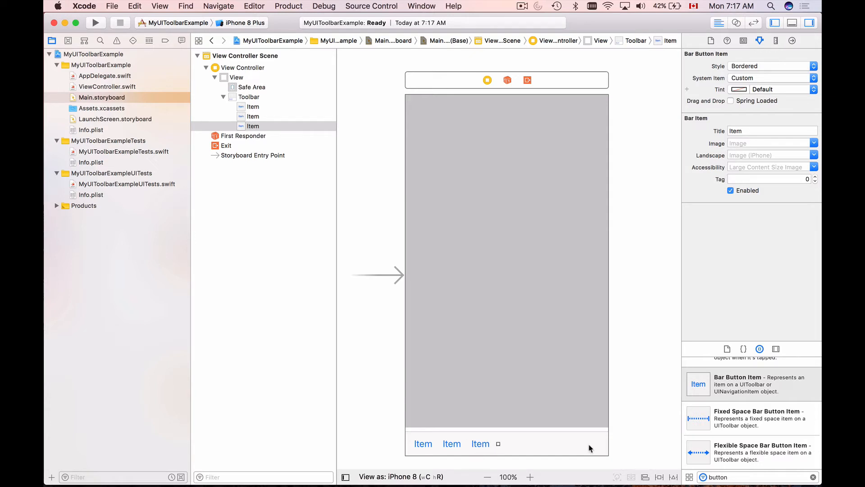
mouse_move(720, 452)
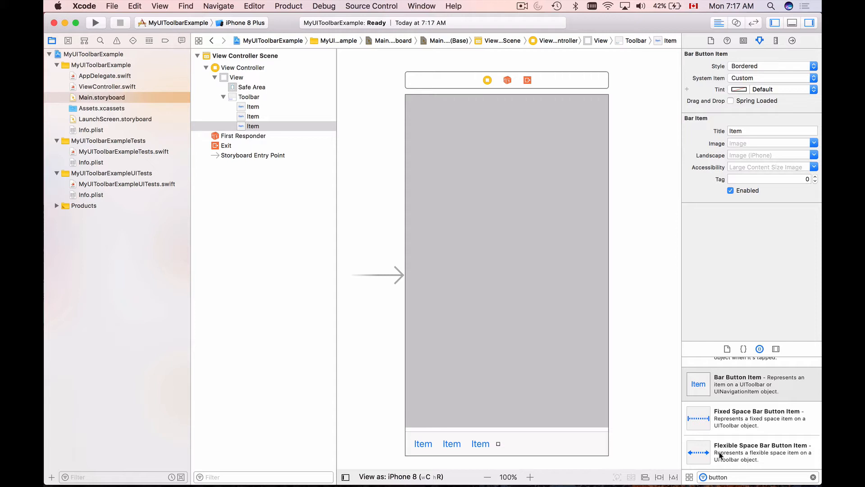
mouse_move(771, 453)
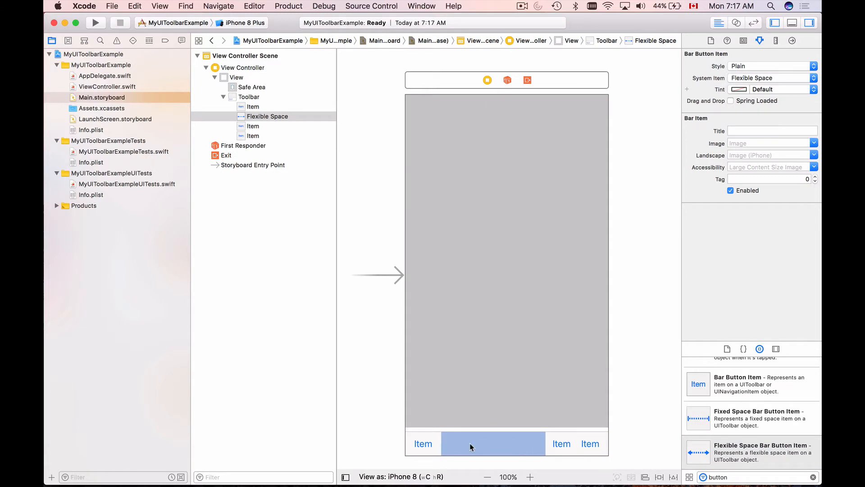
mouse_move(445, 447)
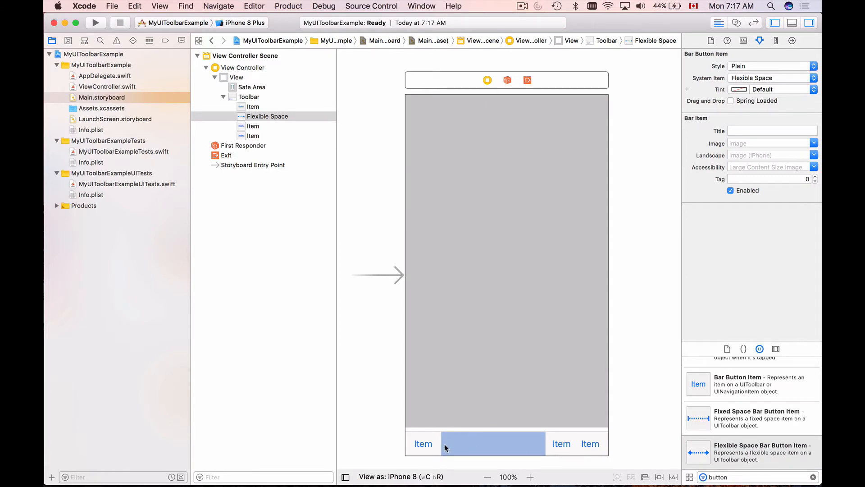
mouse_move(612, 451)
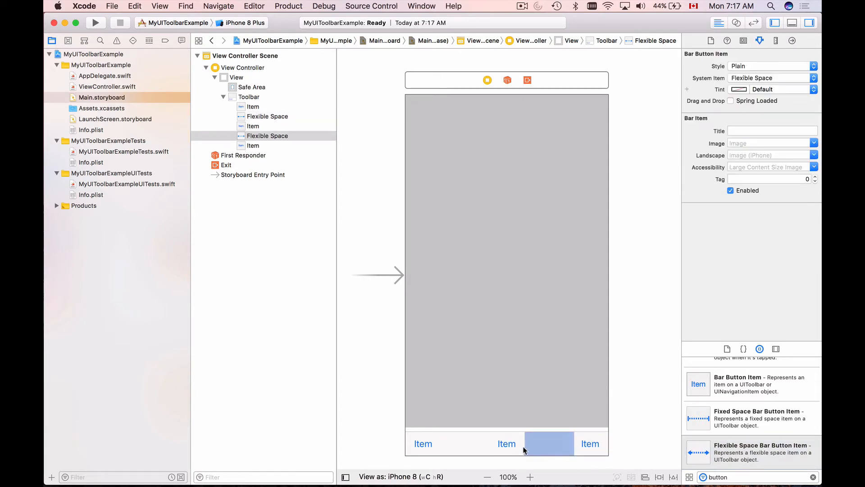
click(506, 248)
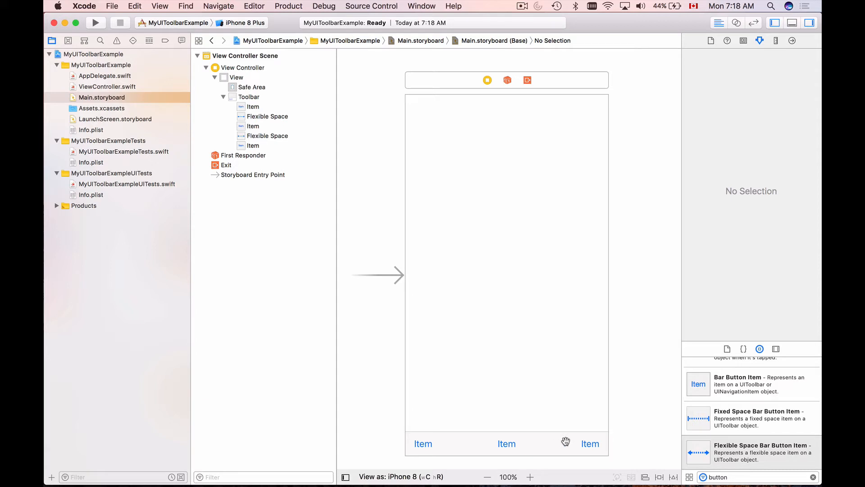
mouse_move(583, 436)
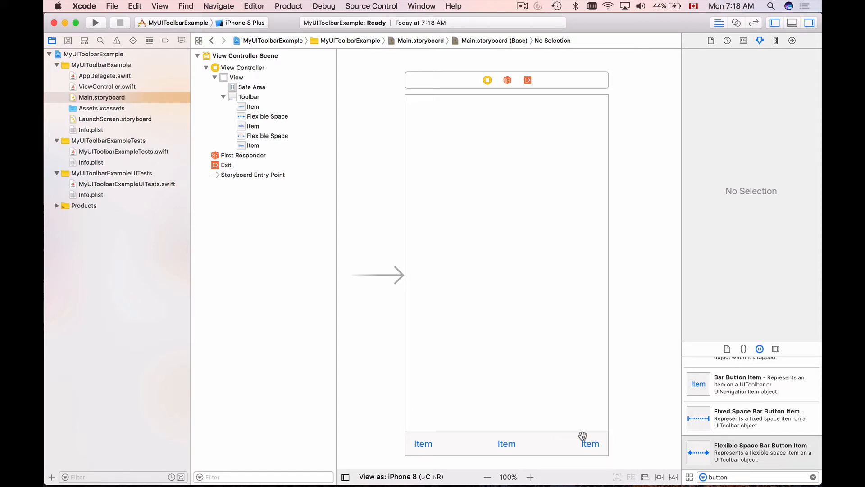
mouse_move(506, 444)
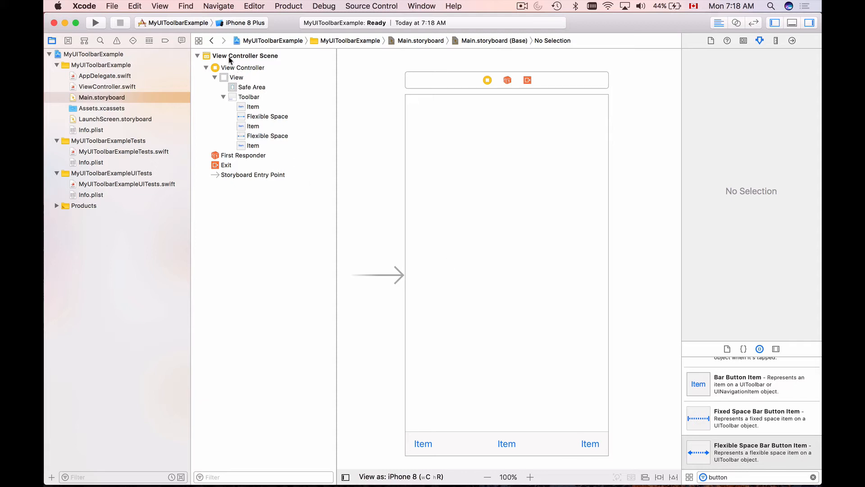
mouse_move(265, 191)
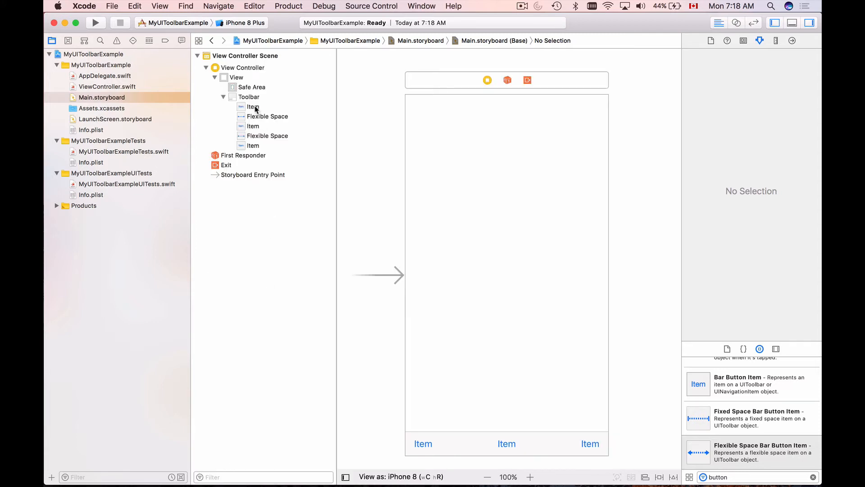
click(253, 106)
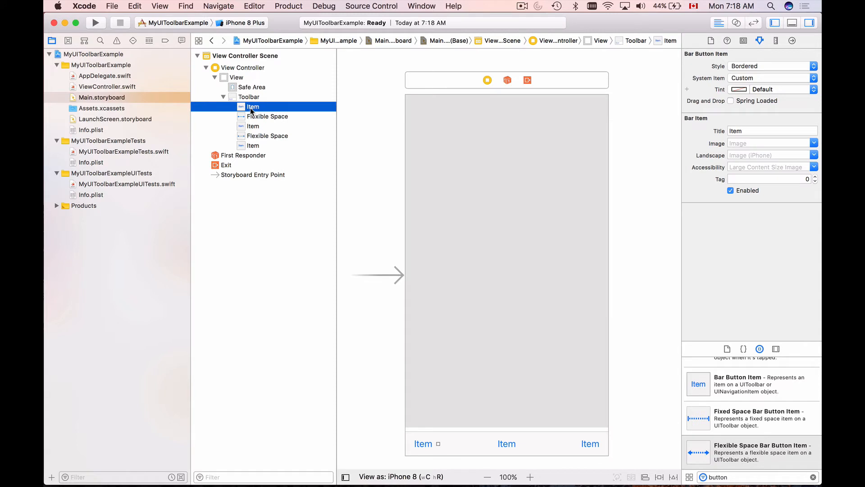
click(252, 126)
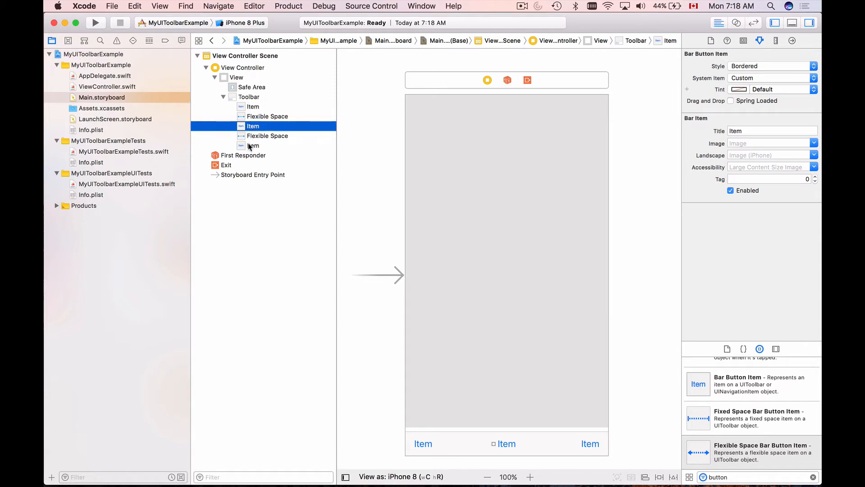
click(253, 145)
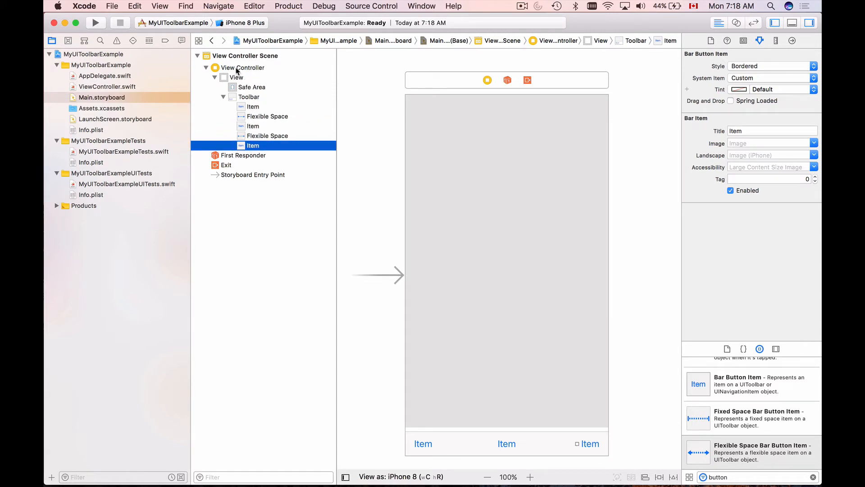
click(237, 77)
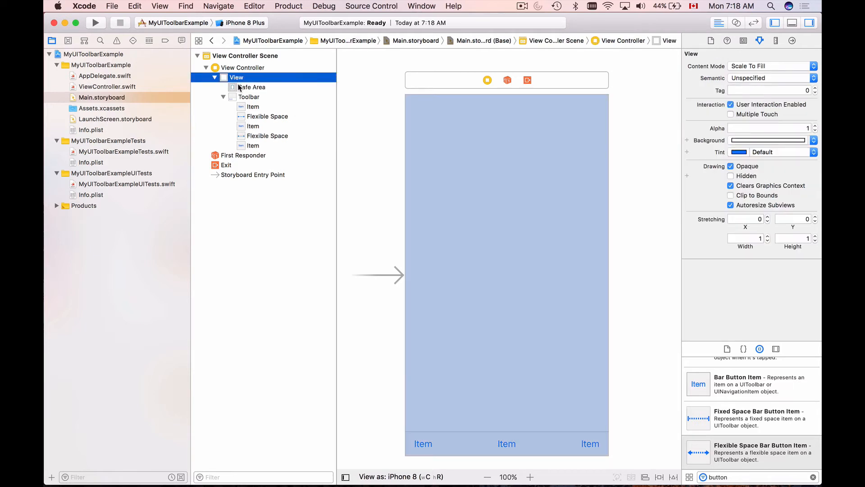
click(249, 97)
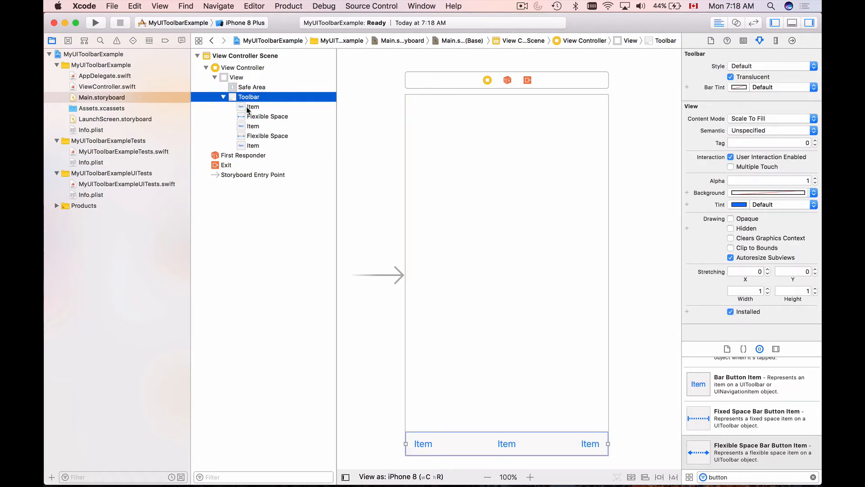
click(267, 116)
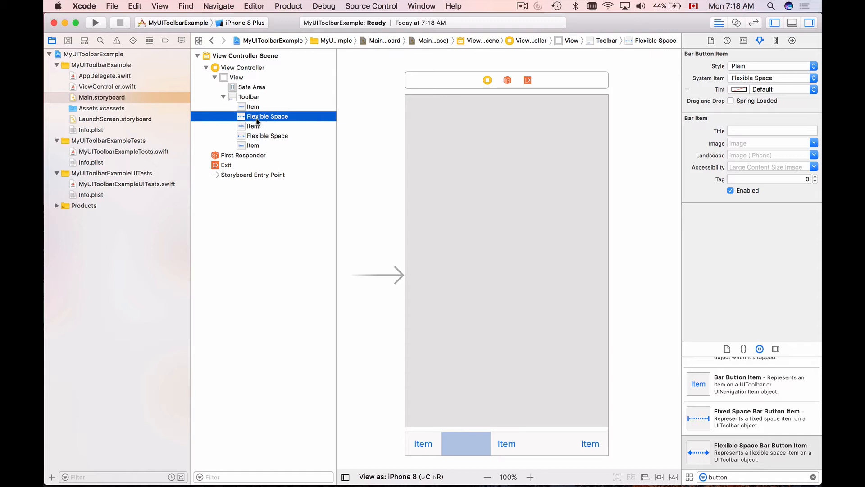
click(252, 126)
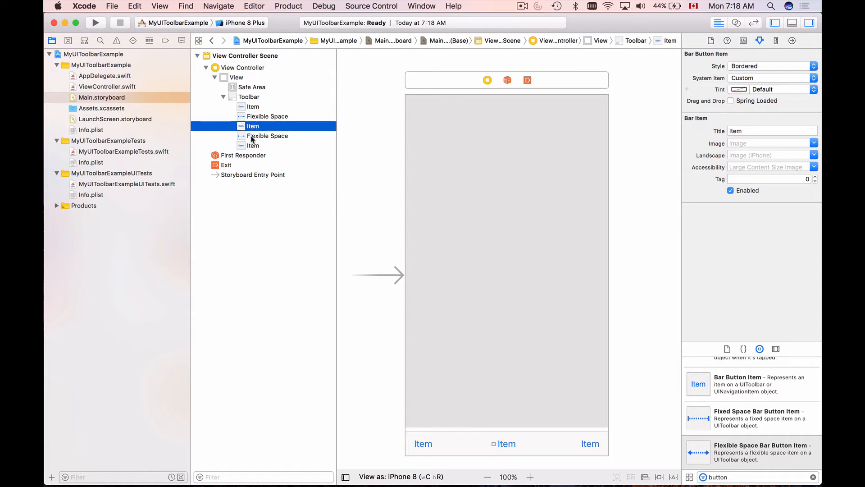
click(253, 145)
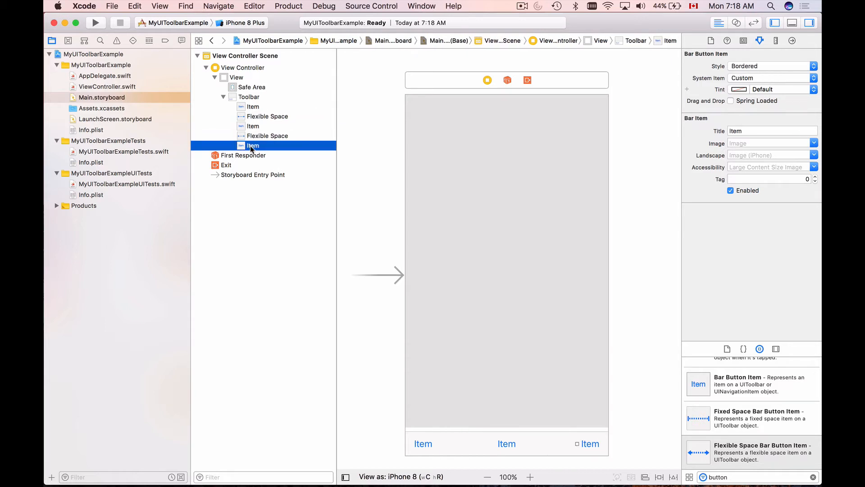
click(253, 106)
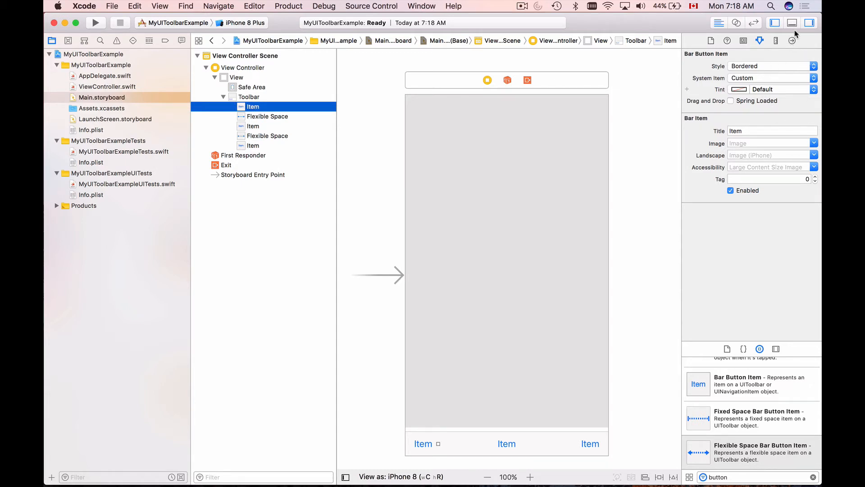
mouse_move(759, 40)
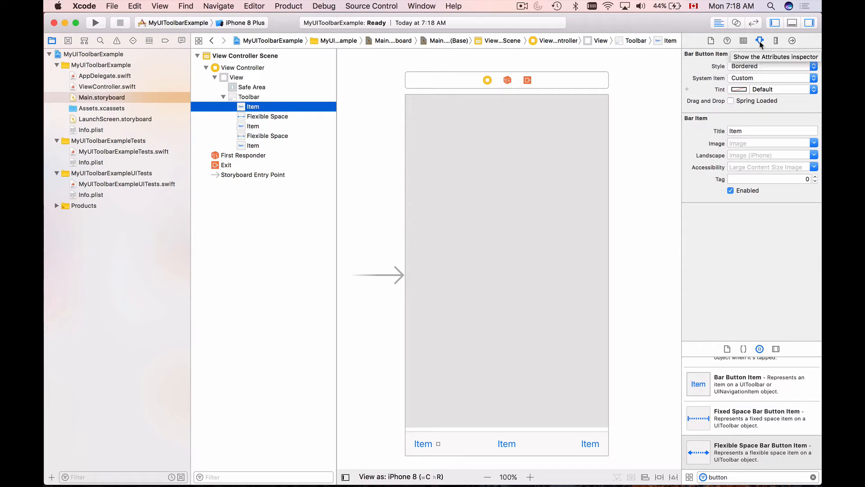
mouse_move(284, 98)
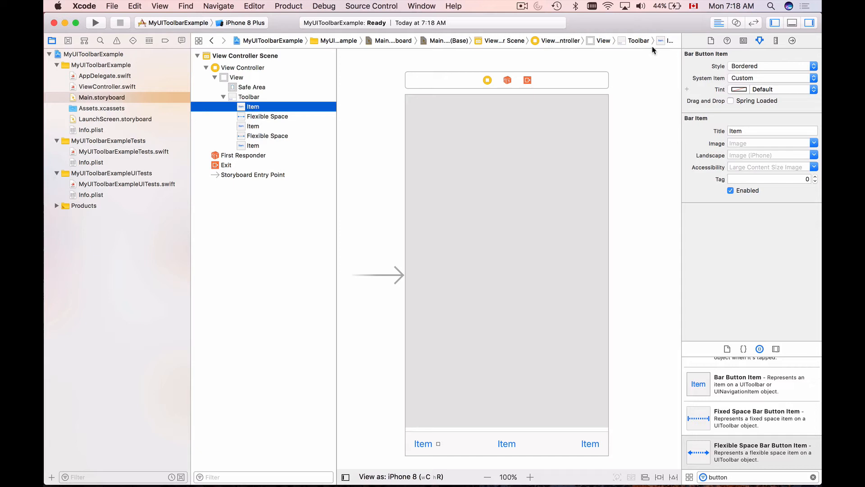
mouse_move(759, 41)
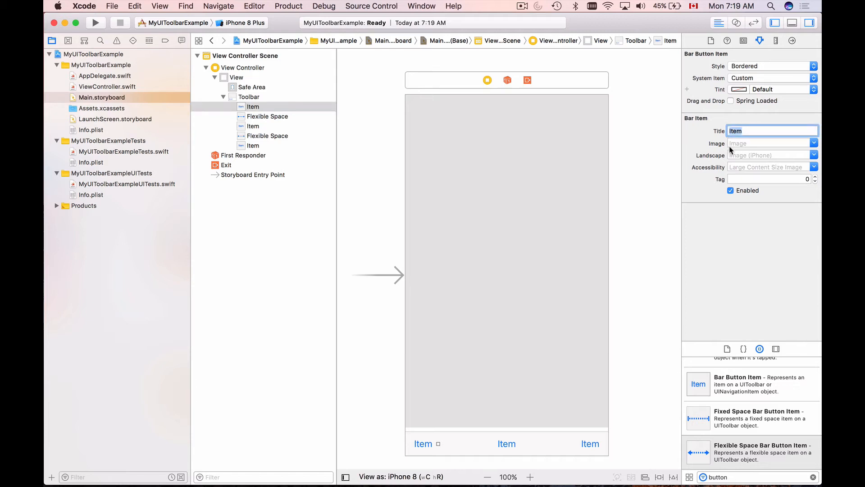
Enter Rewind as the first toolbar button's Title in the Attributes inspector.
text(Rewind)
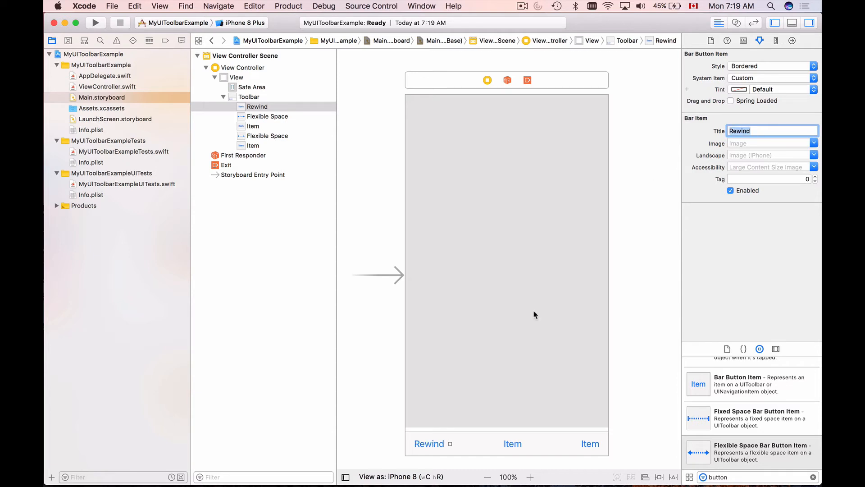
mouse_move(451, 407)
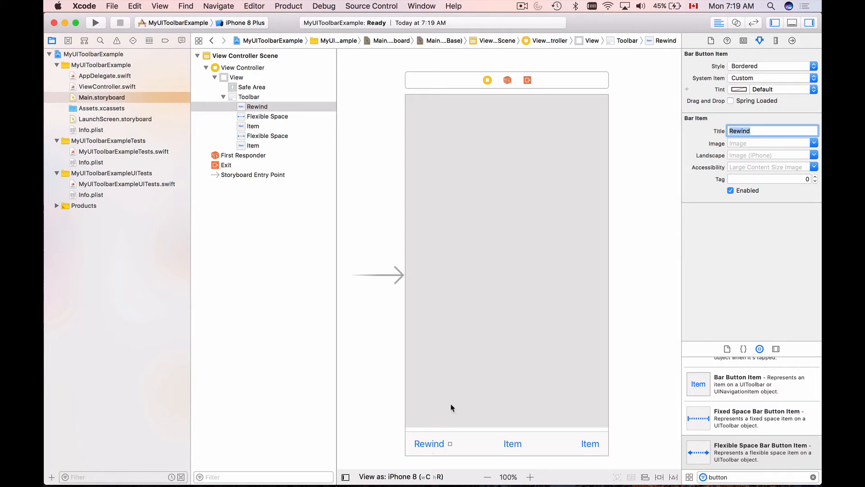
click(761, 131)
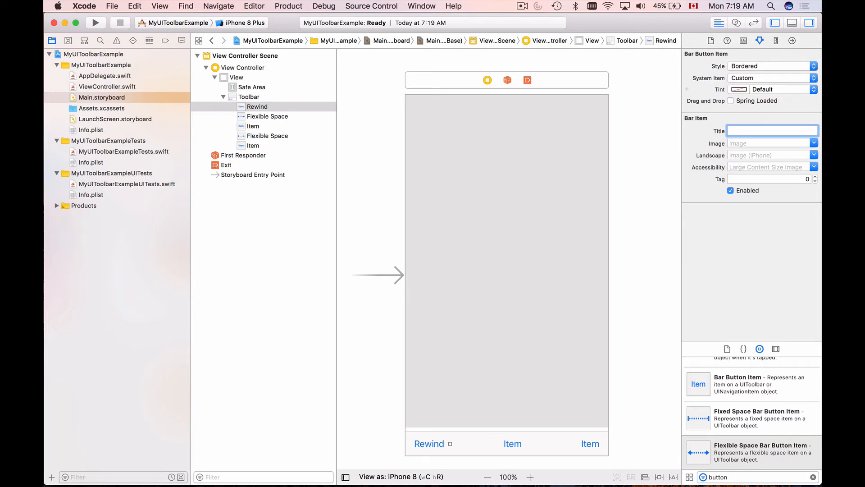
mouse_move(749, 149)
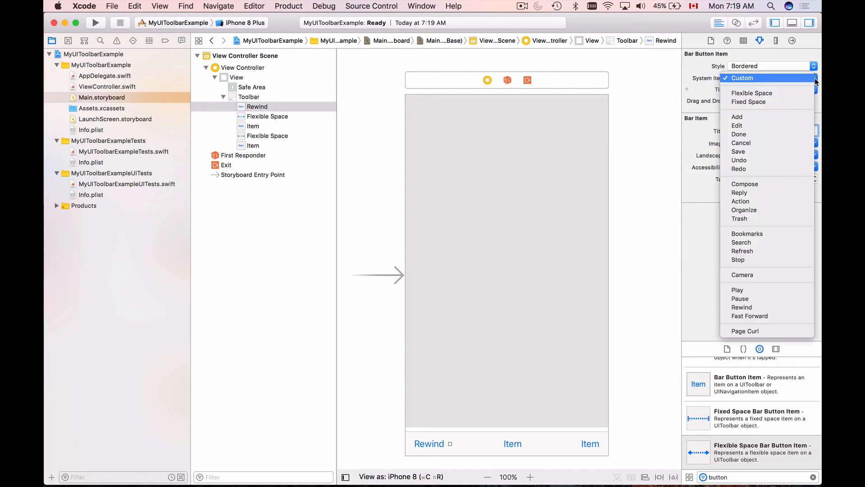
mouse_move(779, 270)
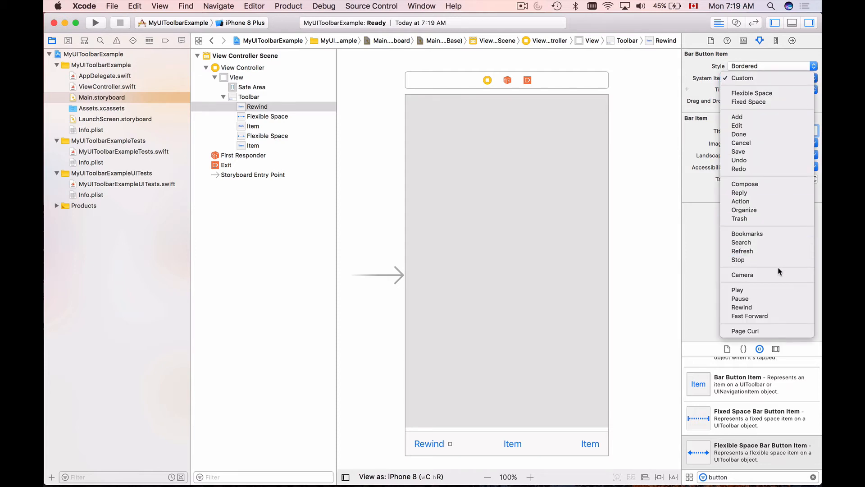
mouse_move(766, 289)
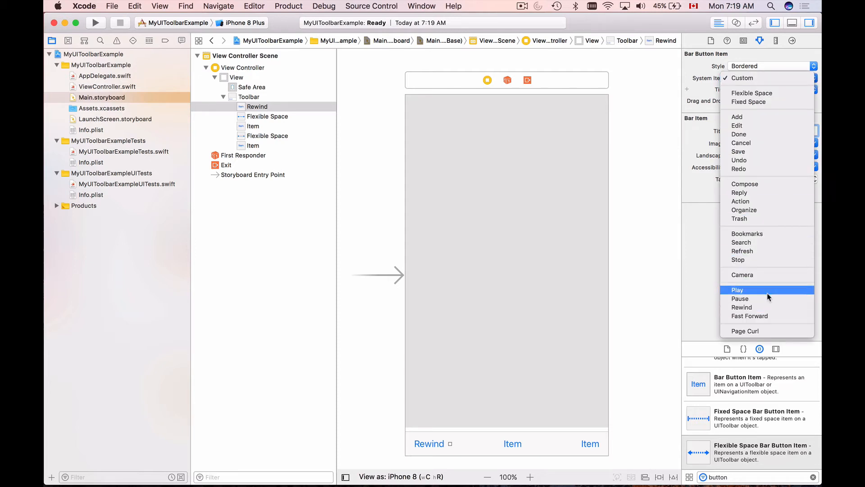
mouse_move(749, 316)
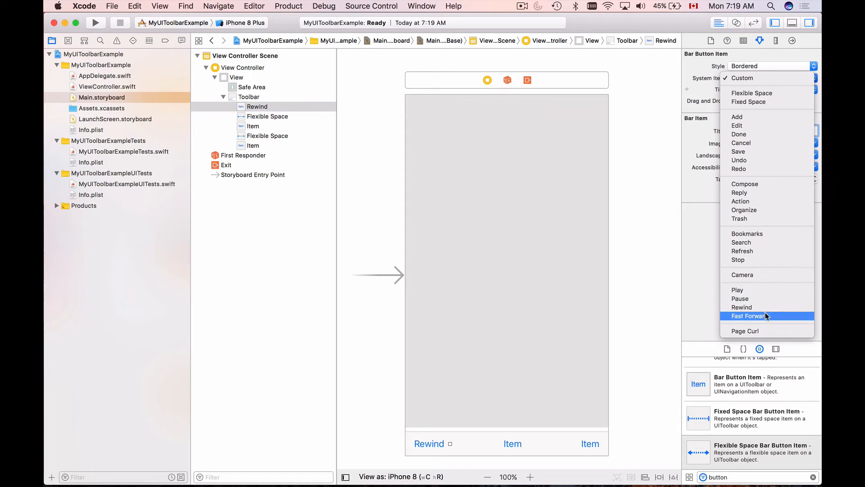
mouse_move(767, 298)
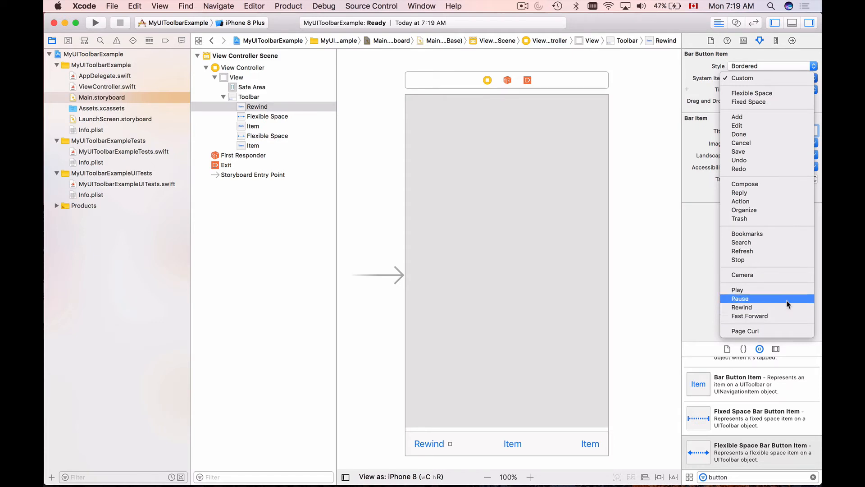
Set System Item to Rewind, Play and Fast Forward for the first, middle and last buttons.
click(742, 307)
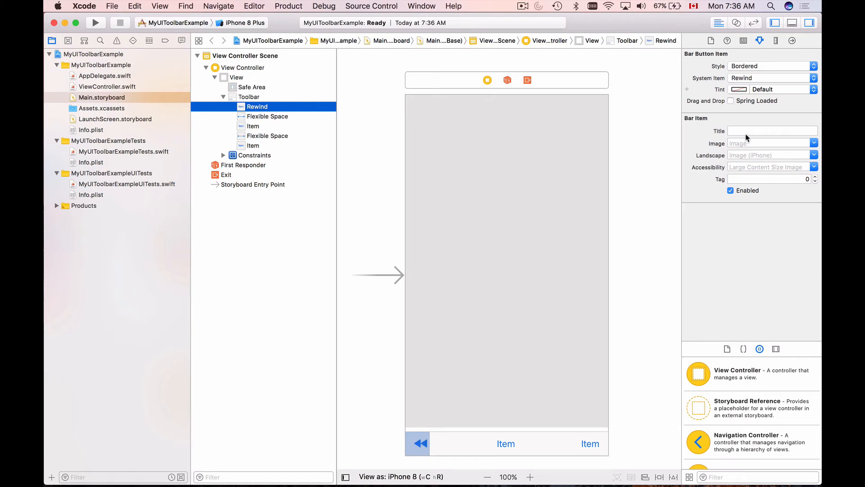
click(253, 126)
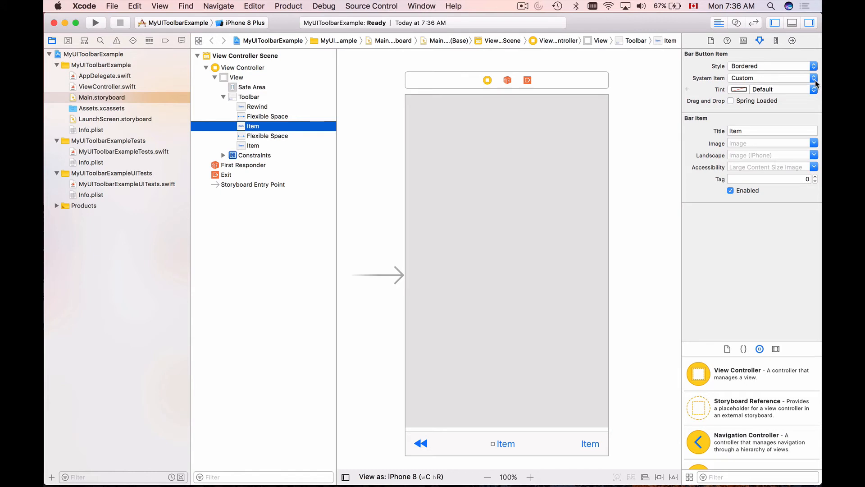
click(812, 78)
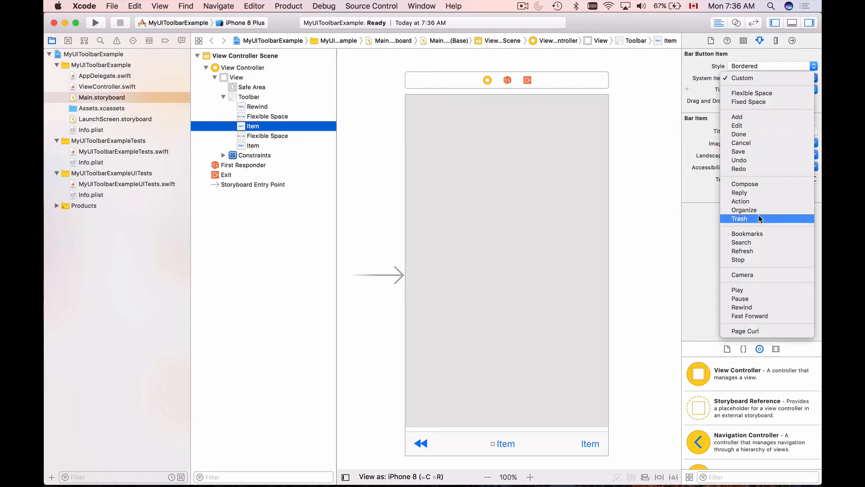
mouse_move(746, 290)
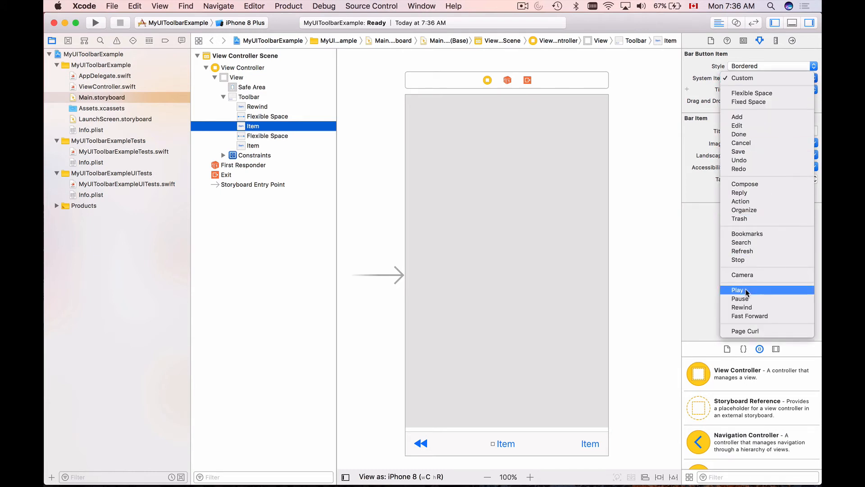
click(738, 290)
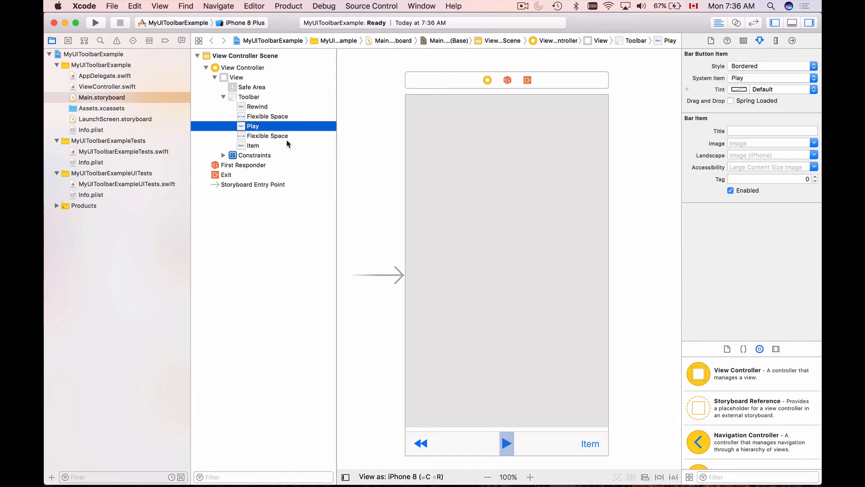
click(253, 146)
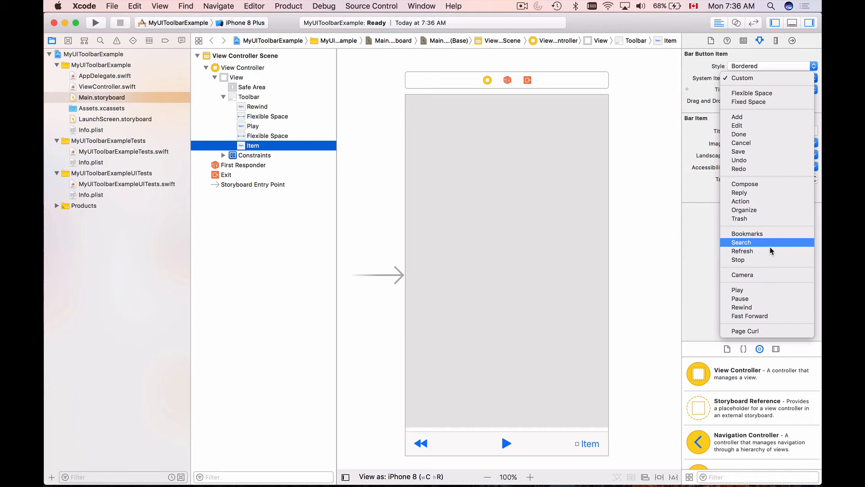
mouse_move(764, 315)
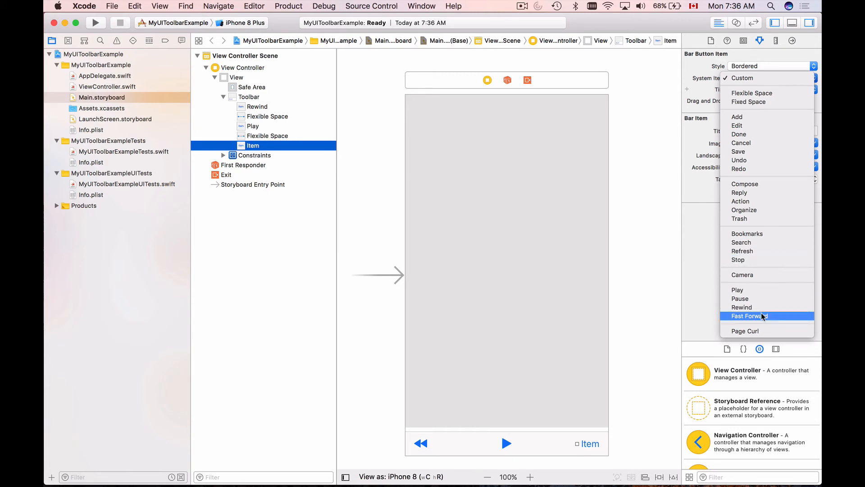
click(748, 315)
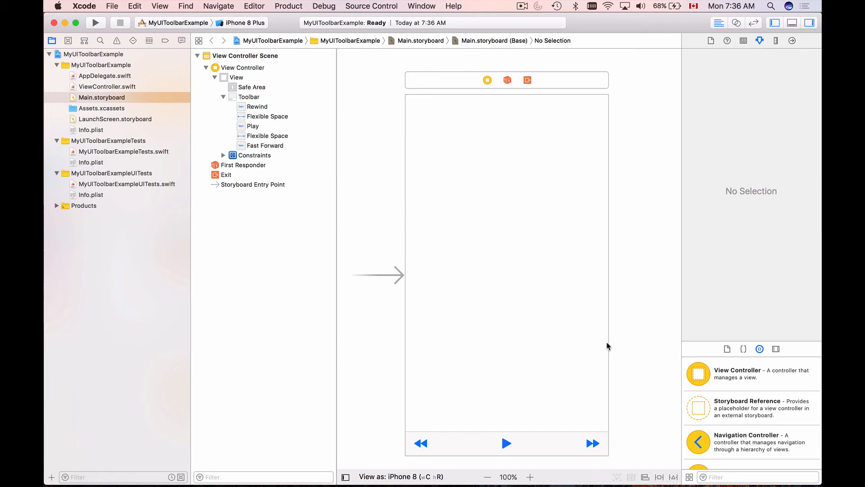
mouse_move(510, 266)
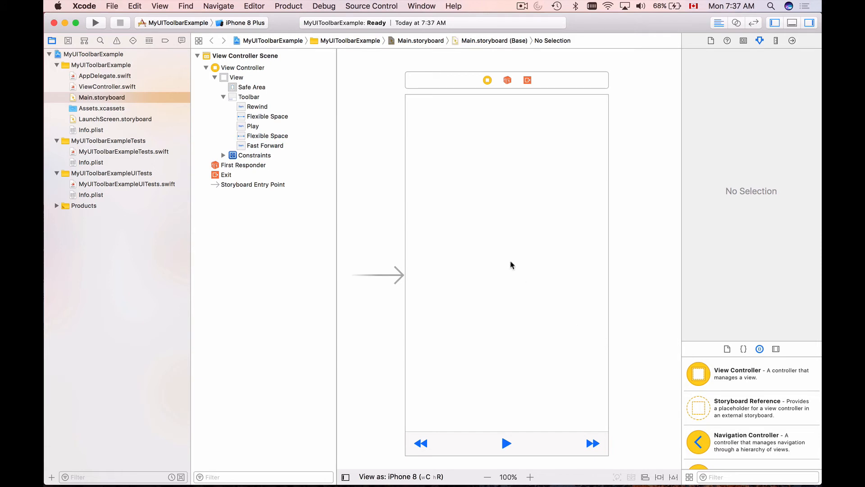
mouse_move(503, 253)
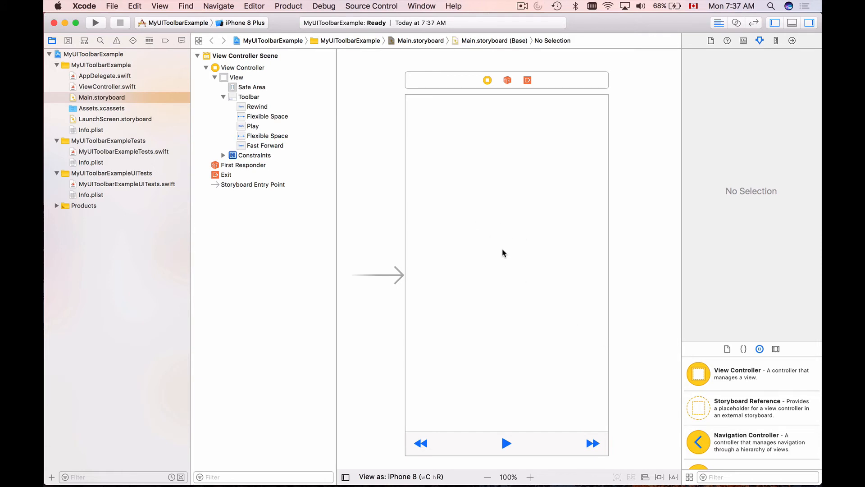
mouse_move(507, 371)
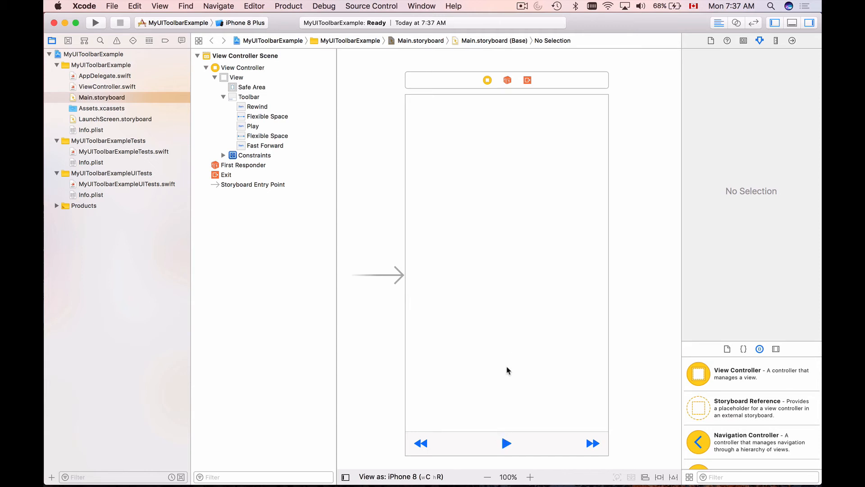
mouse_move(526, 247)
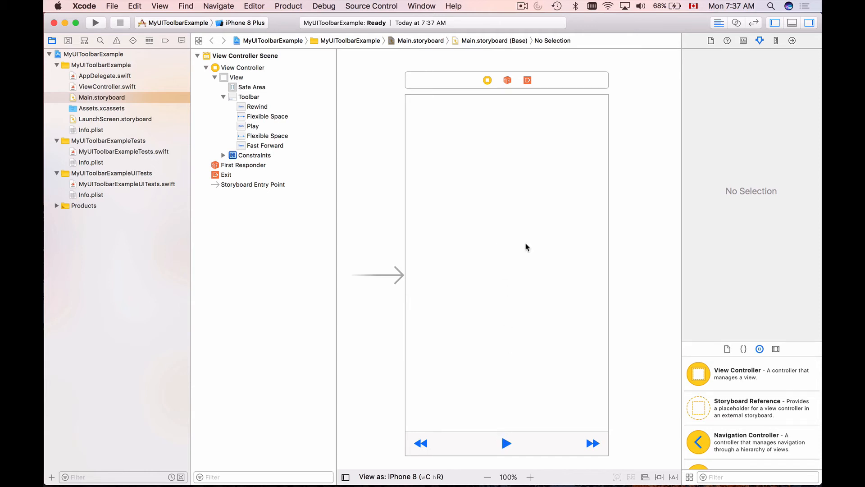
mouse_move(501, 262)
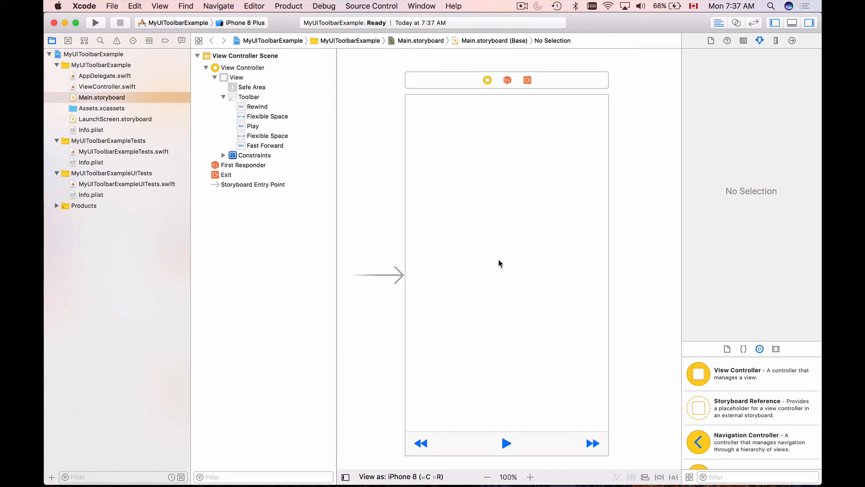
mouse_move(729, 472)
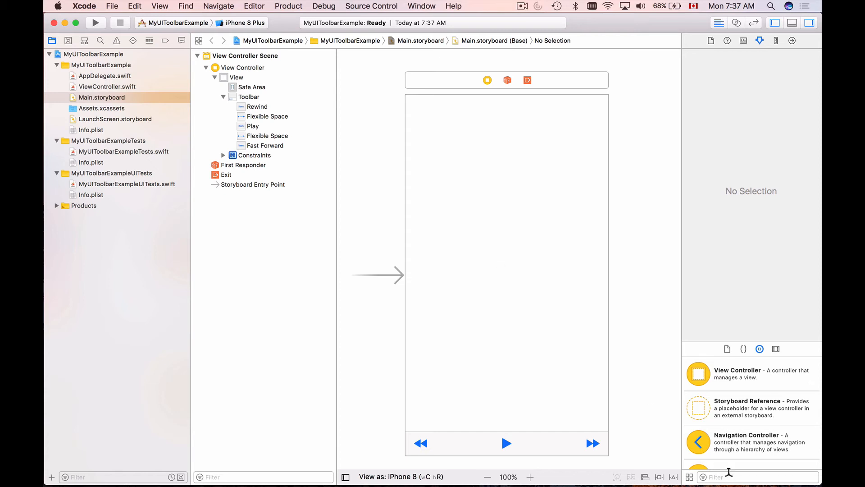
Add a Label across the view's middle, centre its text alignment and leave it empty.
text(label)
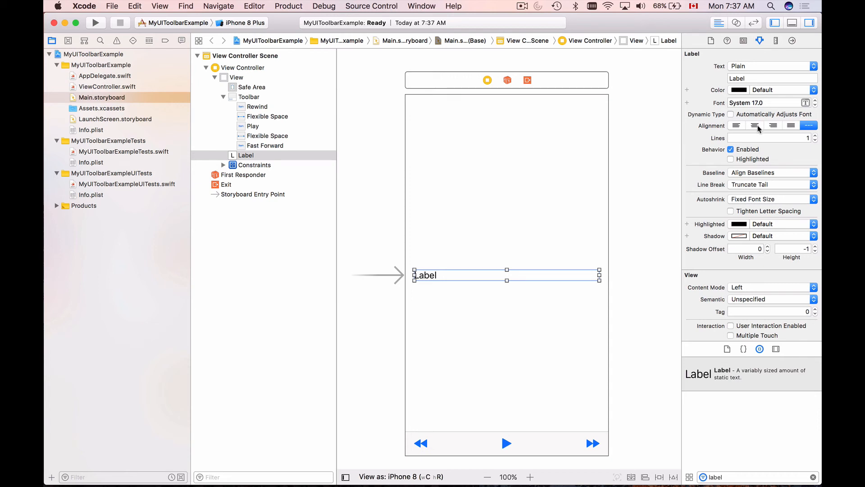
click(755, 125)
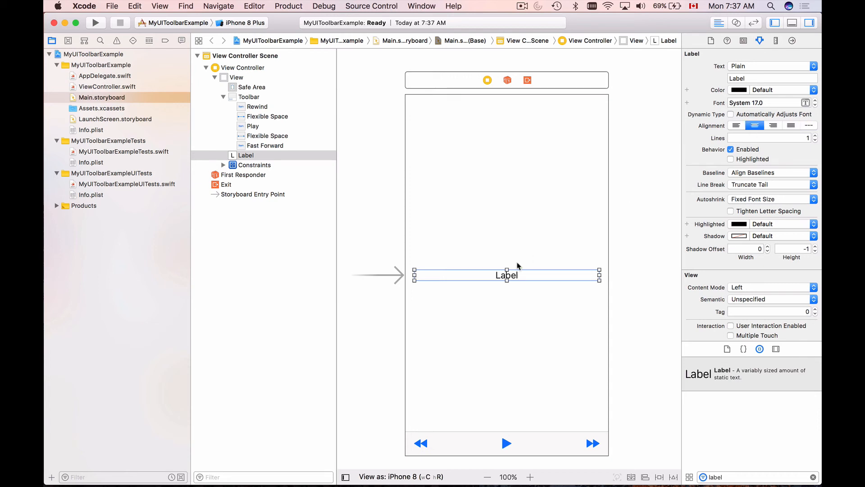
click(506, 359)
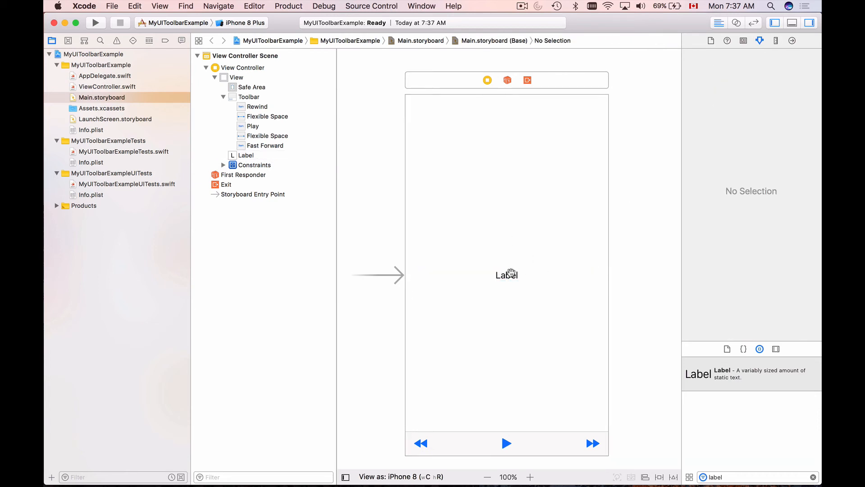
click(506, 275)
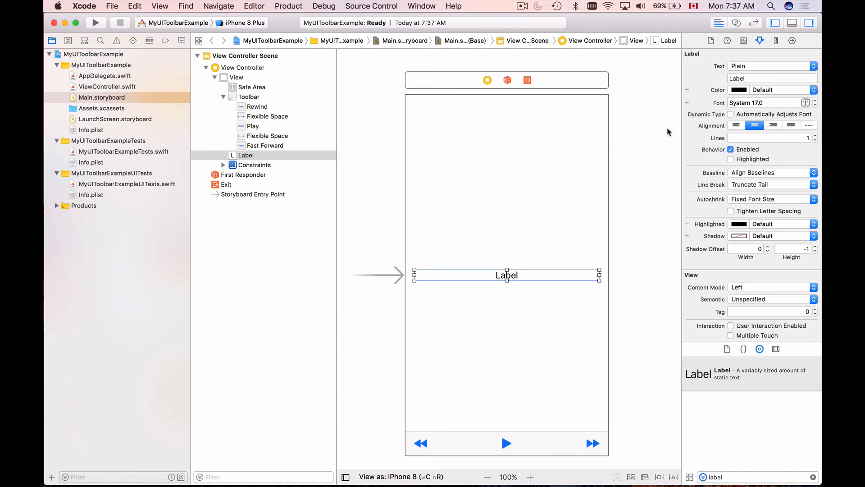
click(772, 78)
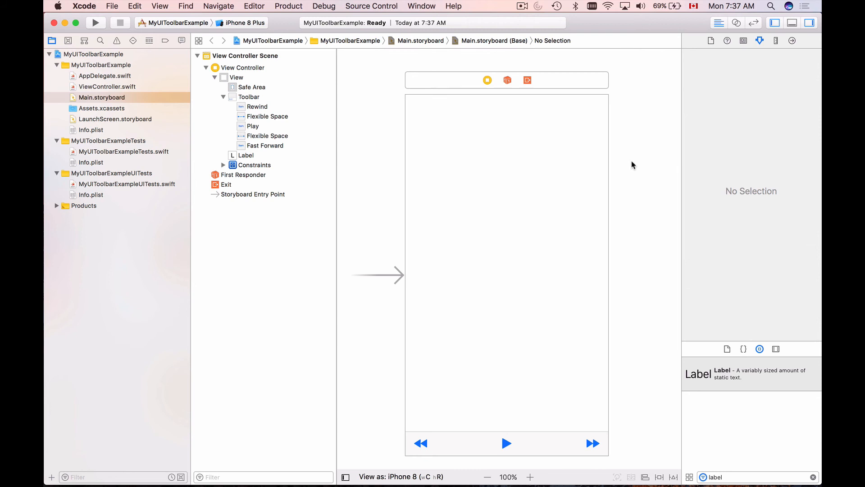
mouse_move(287, 120)
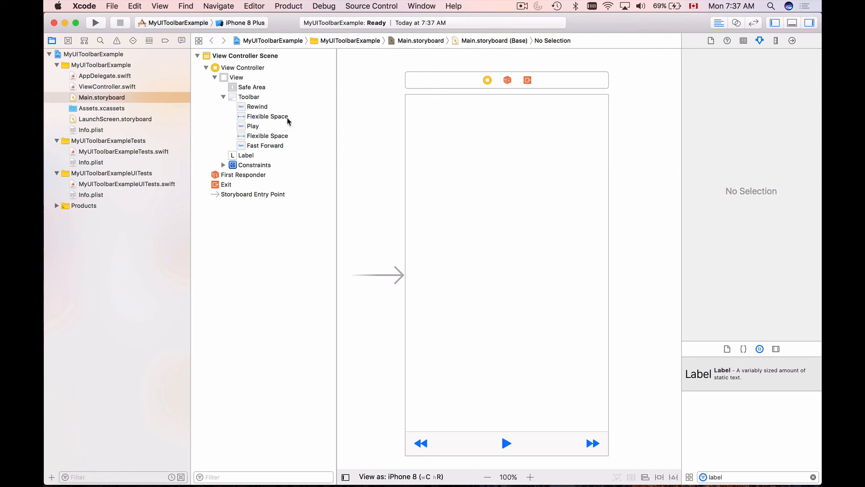
mouse_move(234, 61)
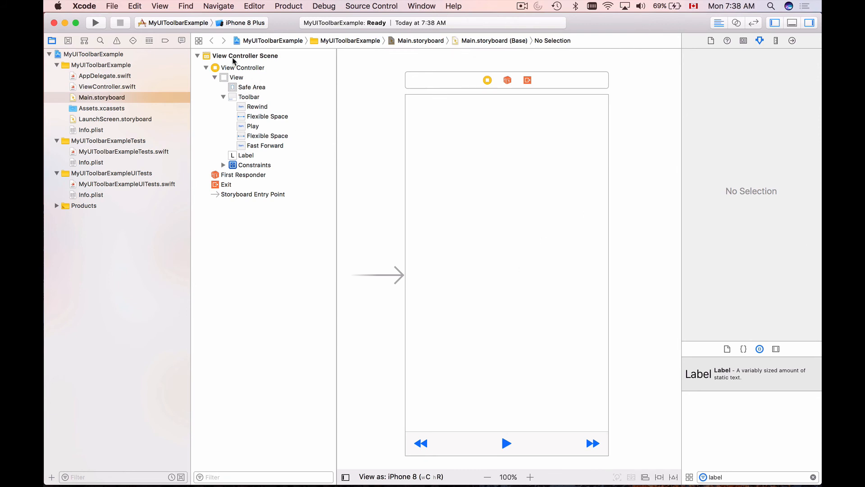
click(246, 55)
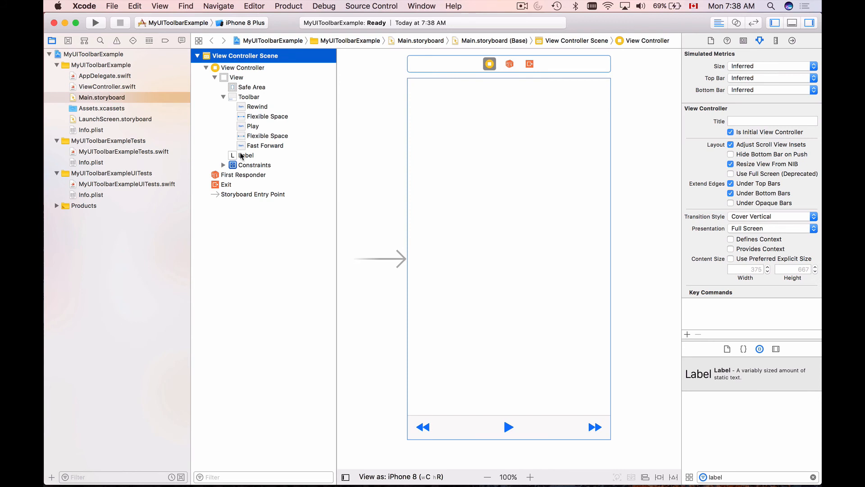
click(246, 155)
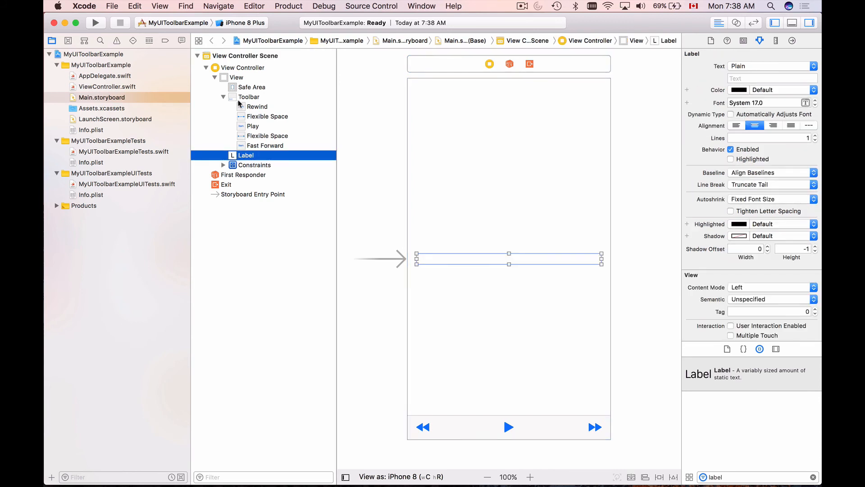
mouse_move(294, 133)
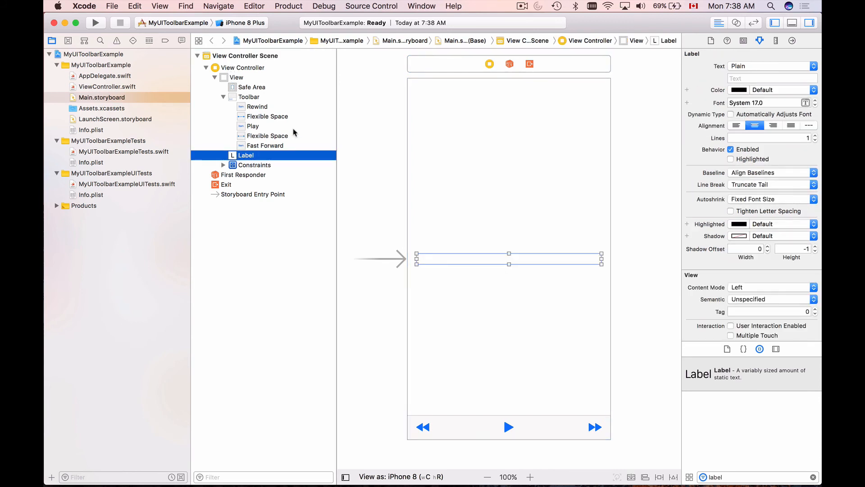
mouse_move(246, 80)
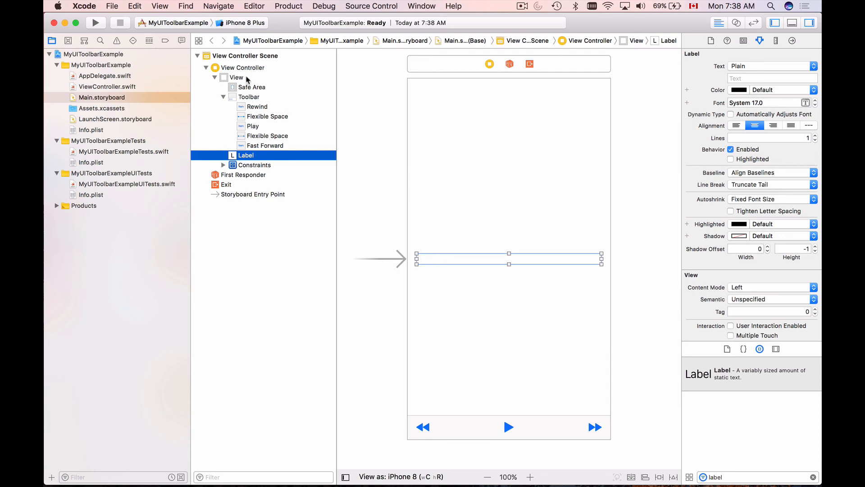
click(243, 68)
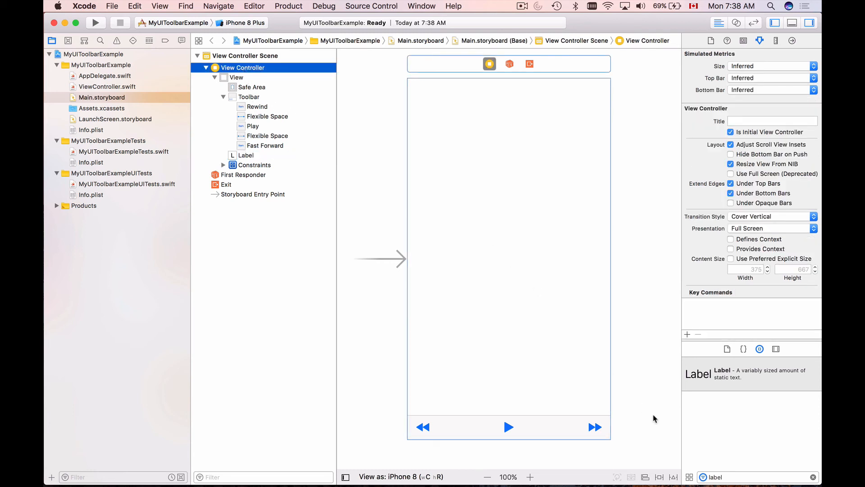
mouse_move(677, 479)
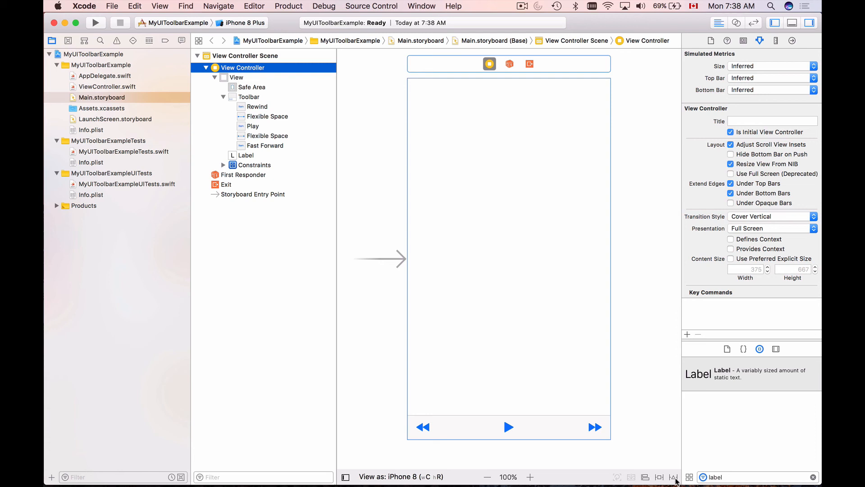
mouse_move(674, 477)
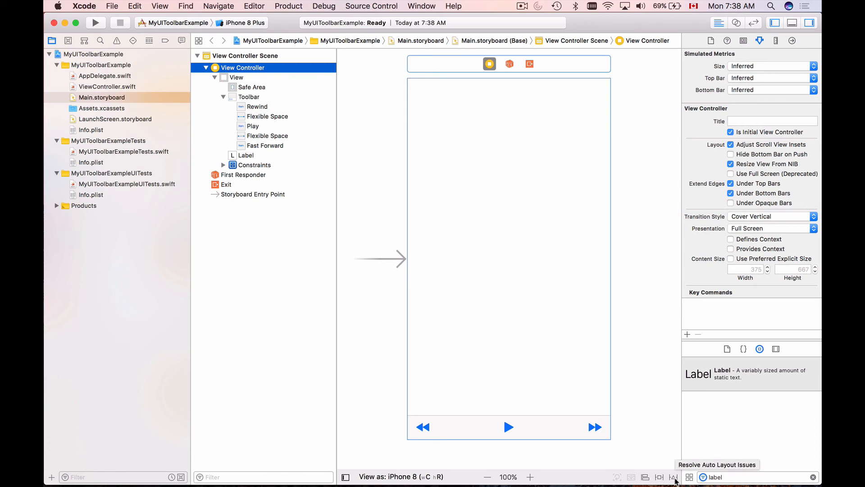
click(673, 477)
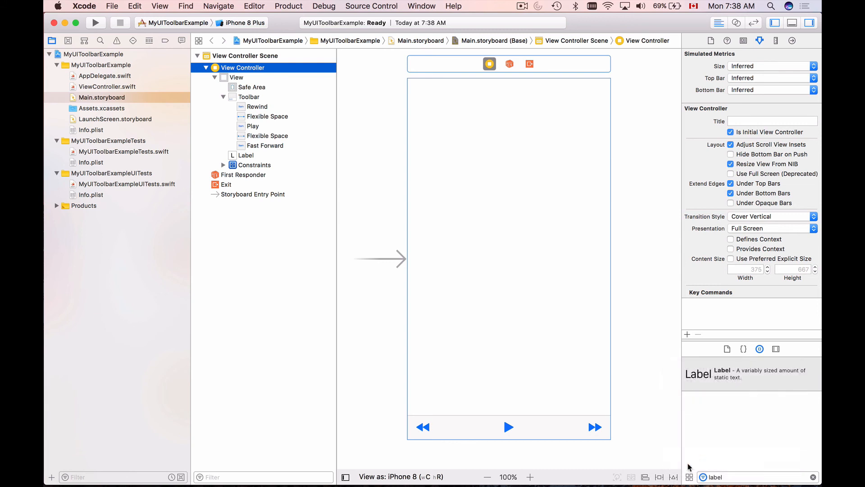
mouse_move(671, 472)
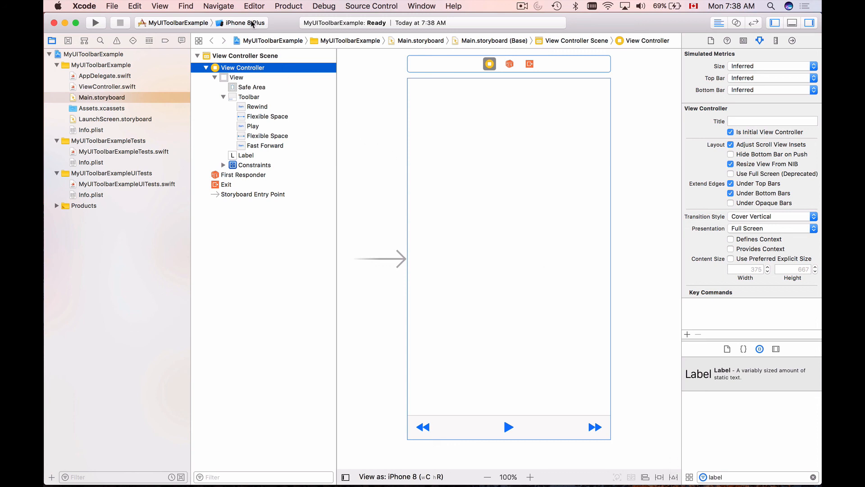
mouse_move(246, 23)
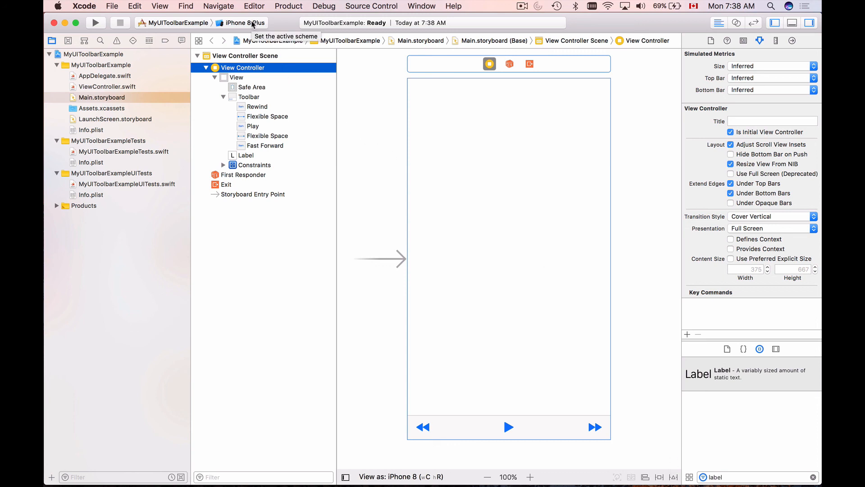
Set the scheme destination to iPhone 6s and run the app in the simulator.
click(249, 22)
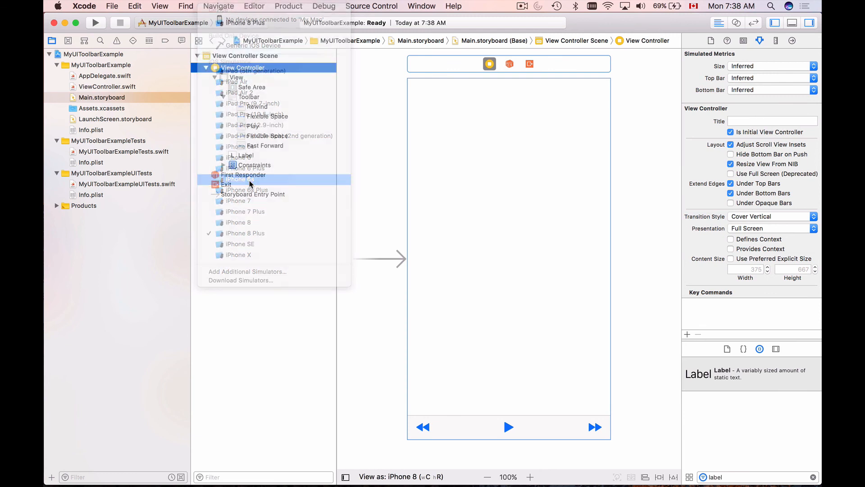
click(241, 179)
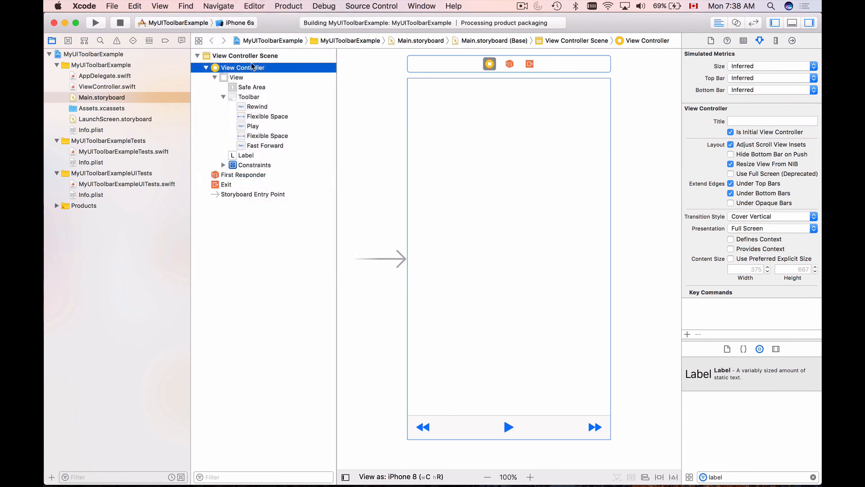
click(95, 23)
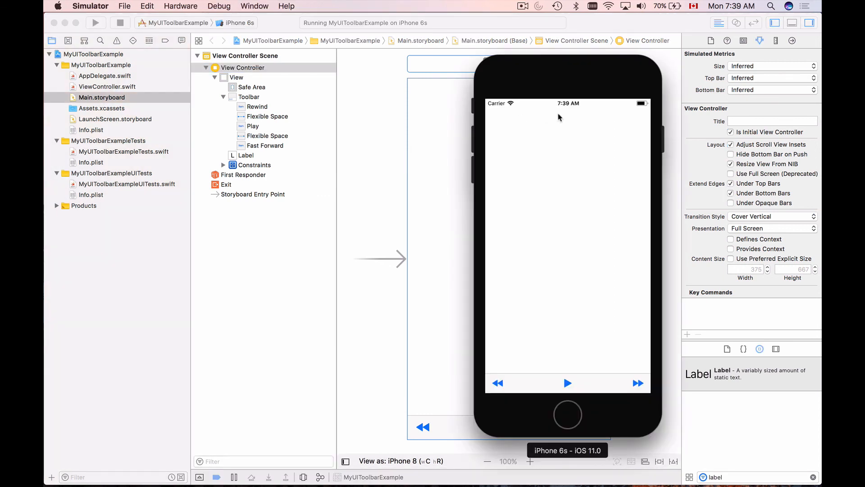
mouse_move(247, 20)
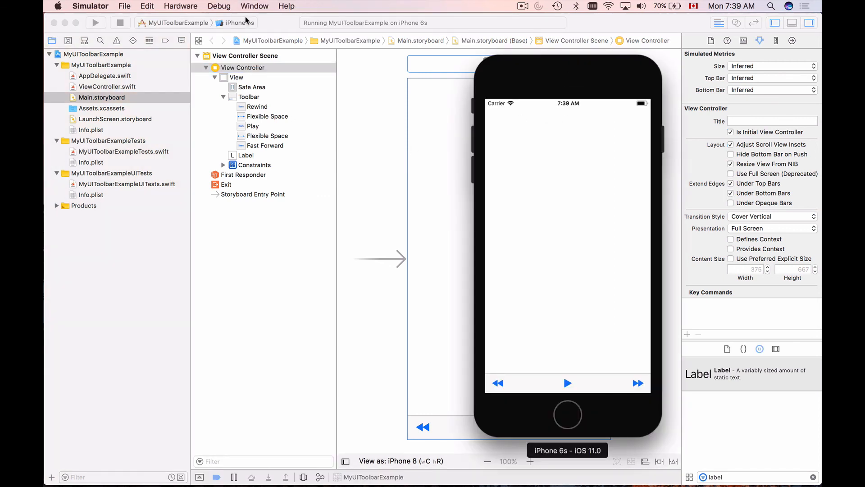
Rotate the simulated iPhone 6s to landscape via Hardware > Rotate Left, then back to portrait with Rotate Right.
click(180, 6)
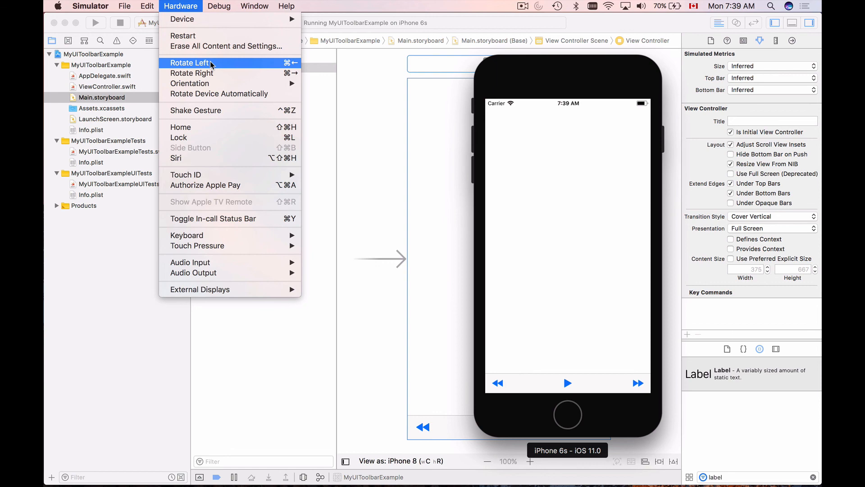
click(191, 62)
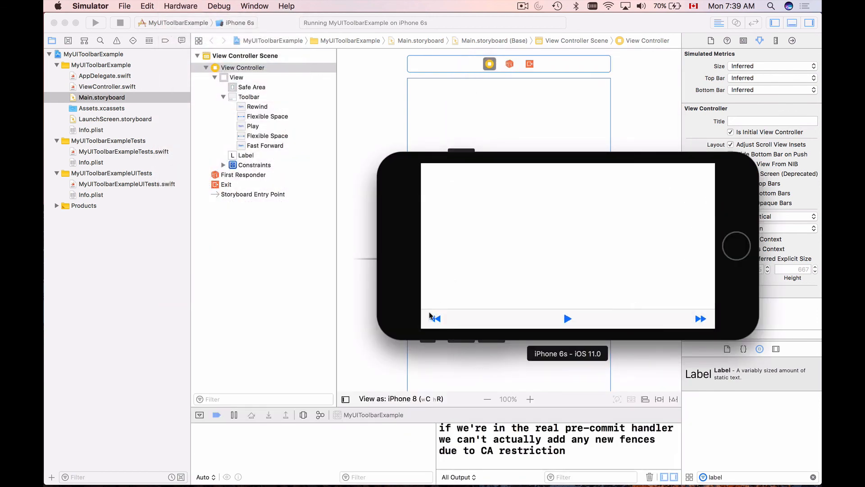
click(181, 6)
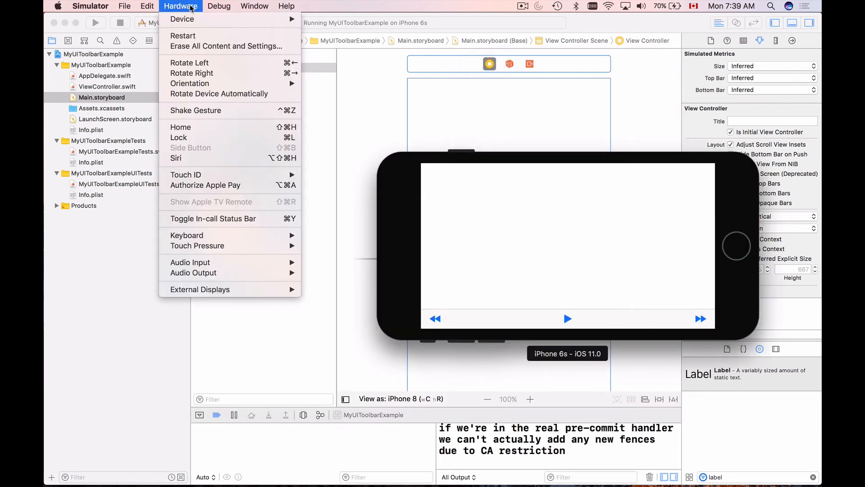
click(189, 62)
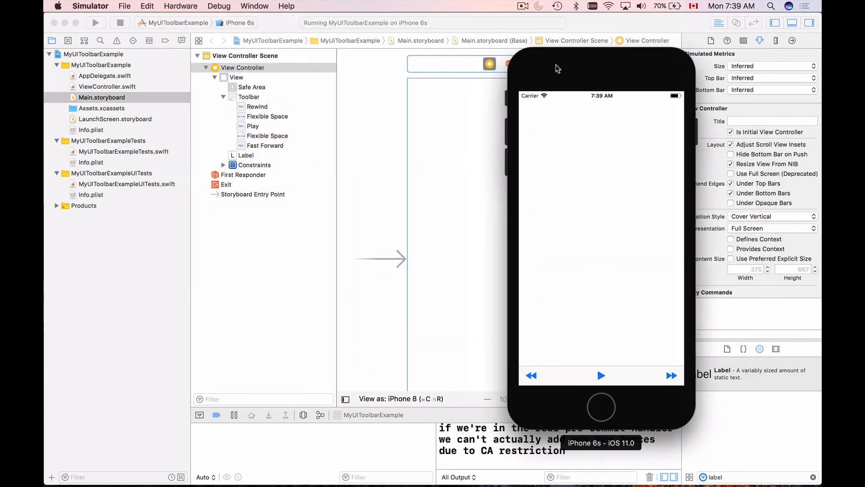
mouse_move(600, 384)
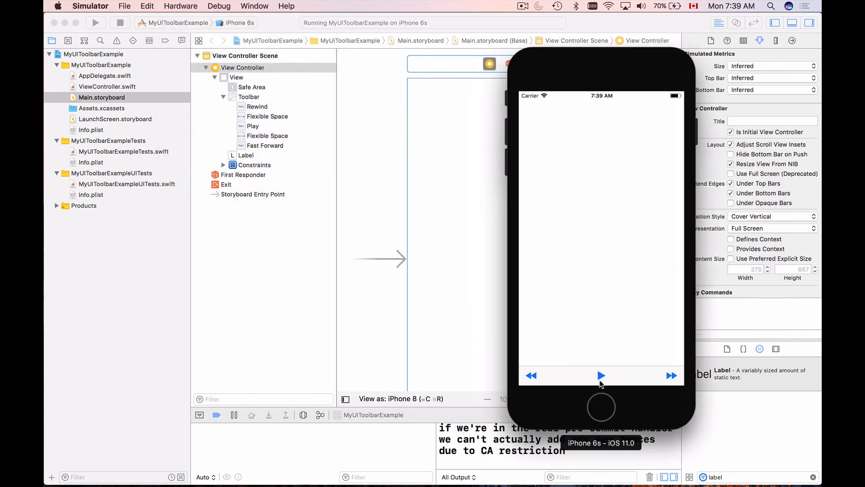